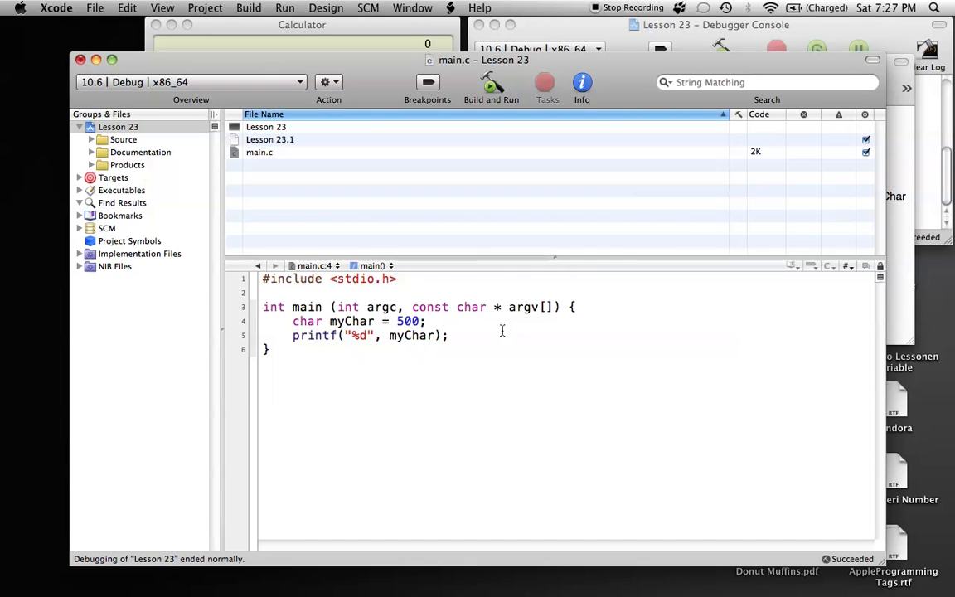
# Build and run main.c, saving all first, so line 4 shows the overflow warning for 500.
pyautogui.click(423, 322)
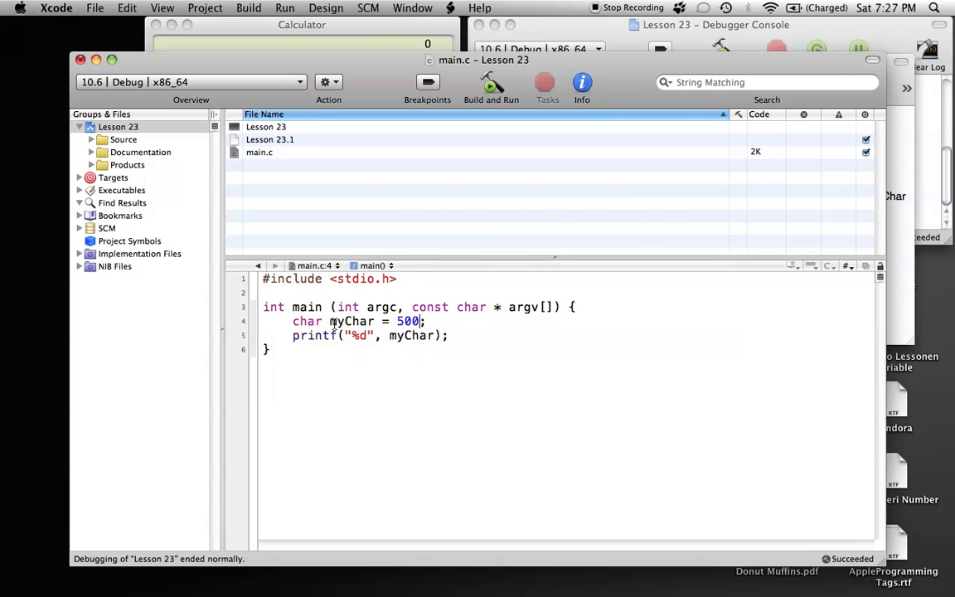
pyautogui.moveTo(461, 346)
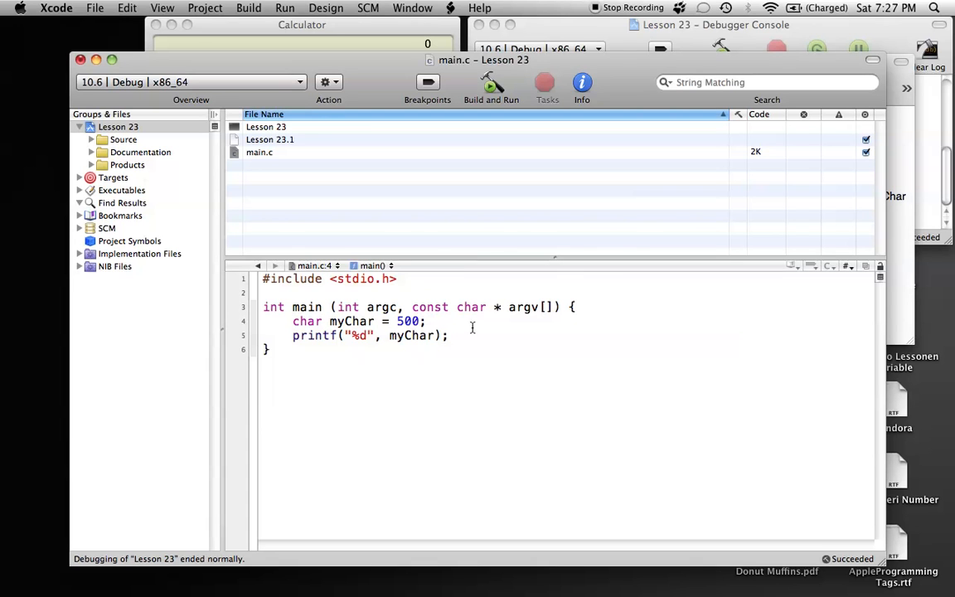
pyautogui.moveTo(555, 358)
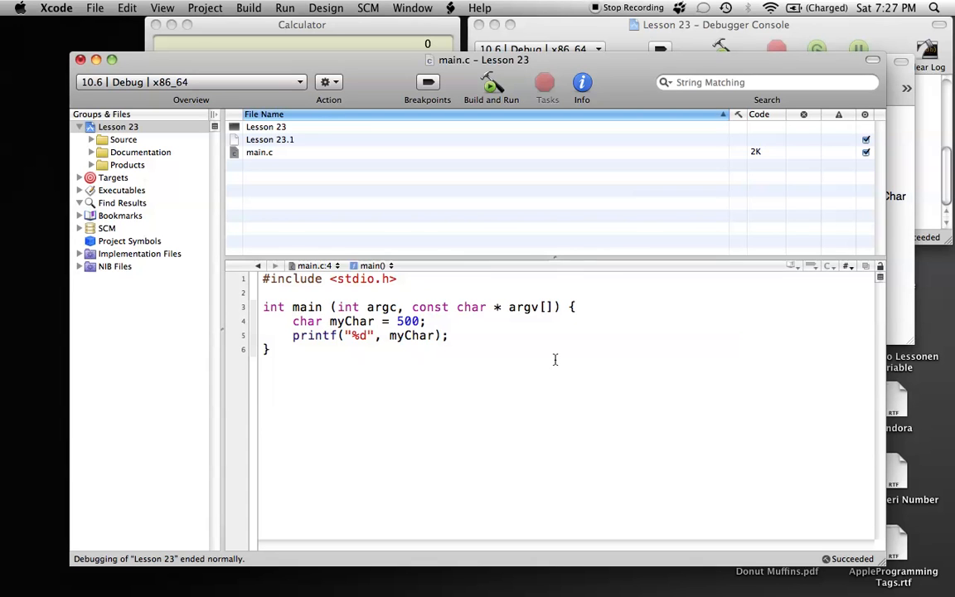
pyautogui.moveTo(358, 349)
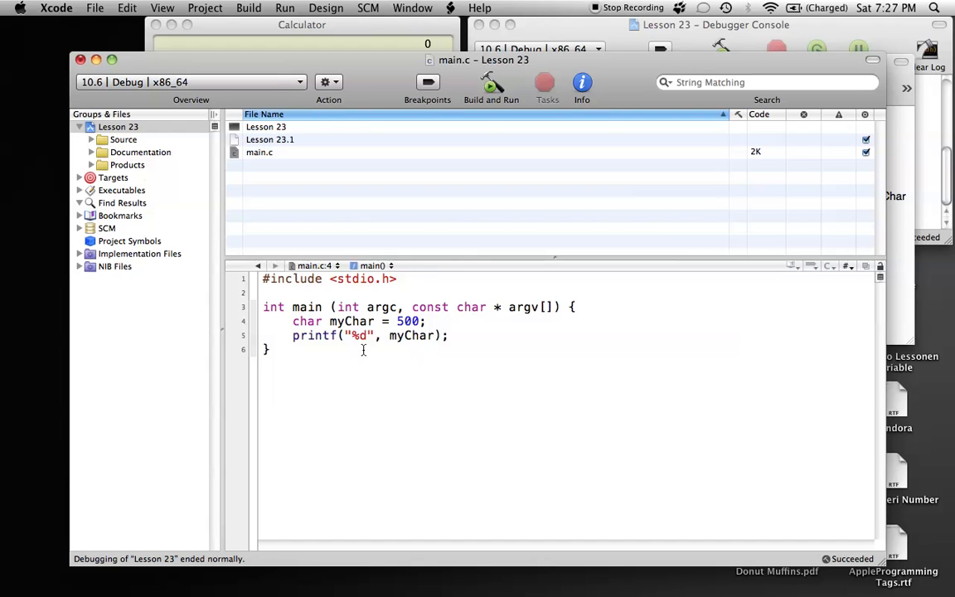
pyautogui.moveTo(418, 348)
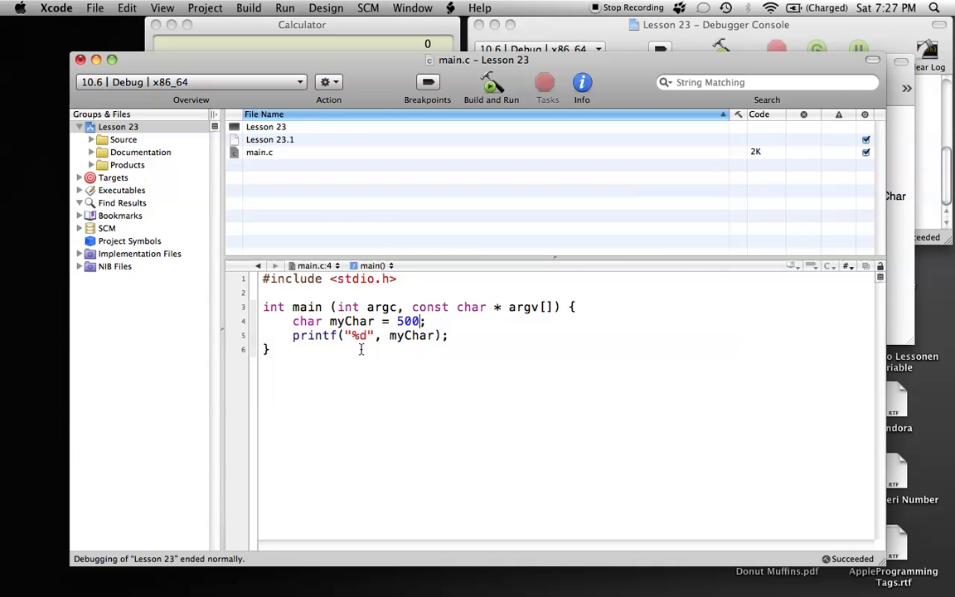
pyautogui.moveTo(390, 335)
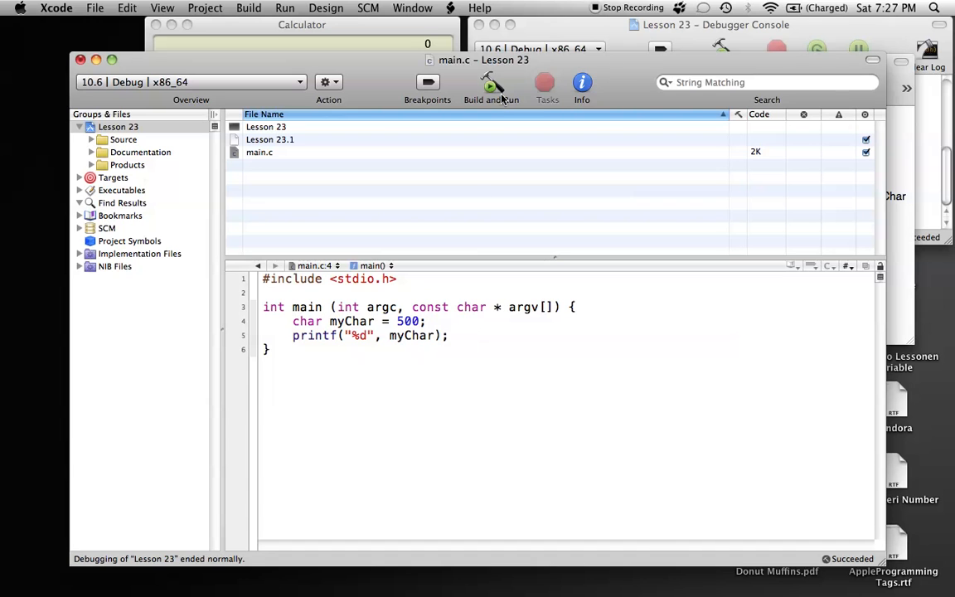
pyautogui.click(490, 86)
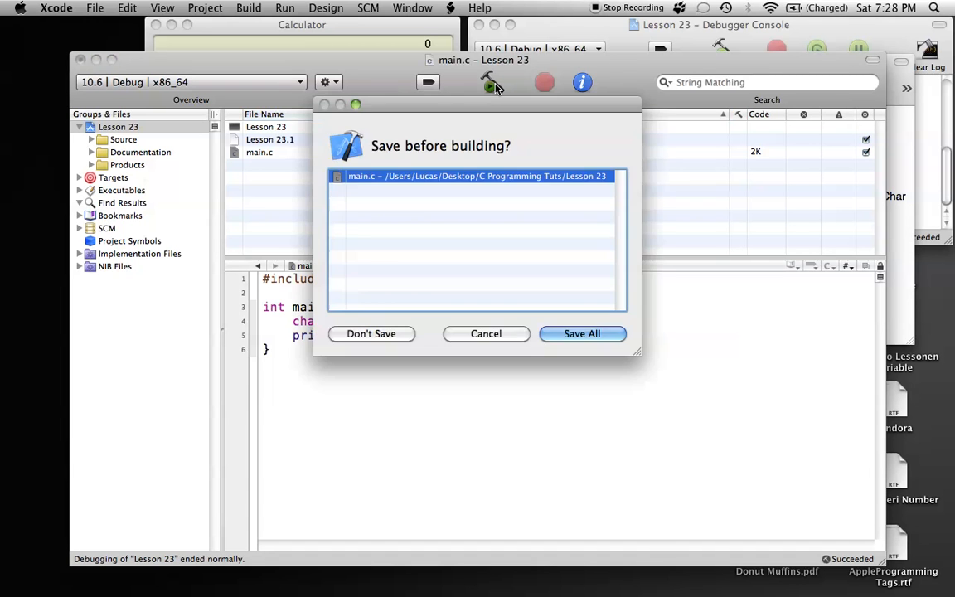
pyautogui.click(580, 333)
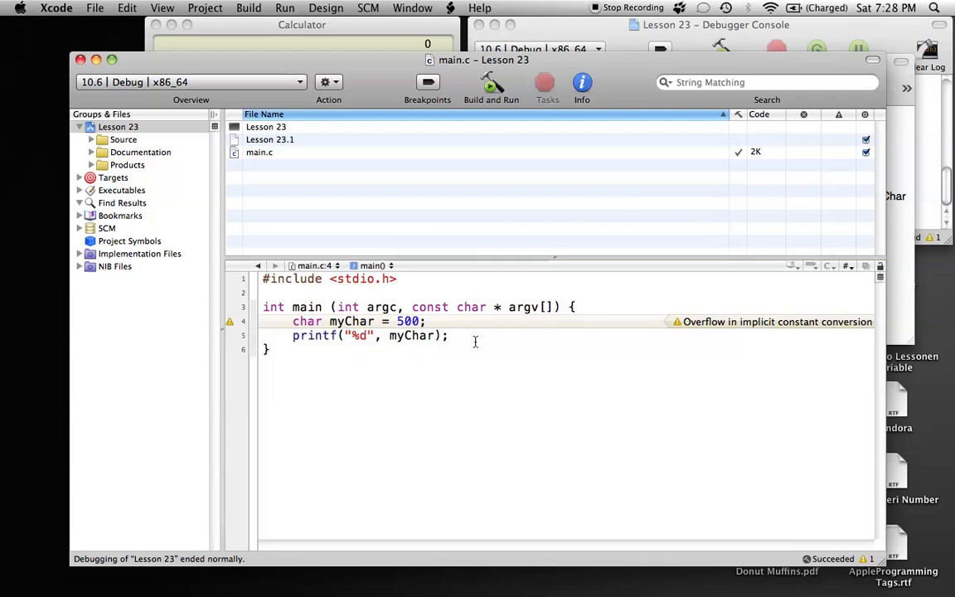
pyautogui.moveTo(511, 347)
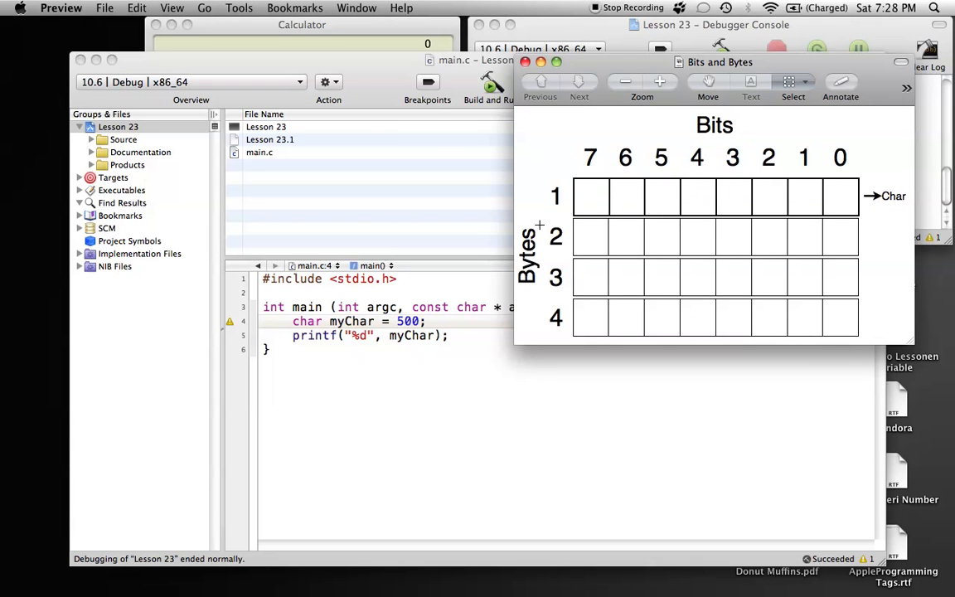
pyautogui.moveTo(544, 295)
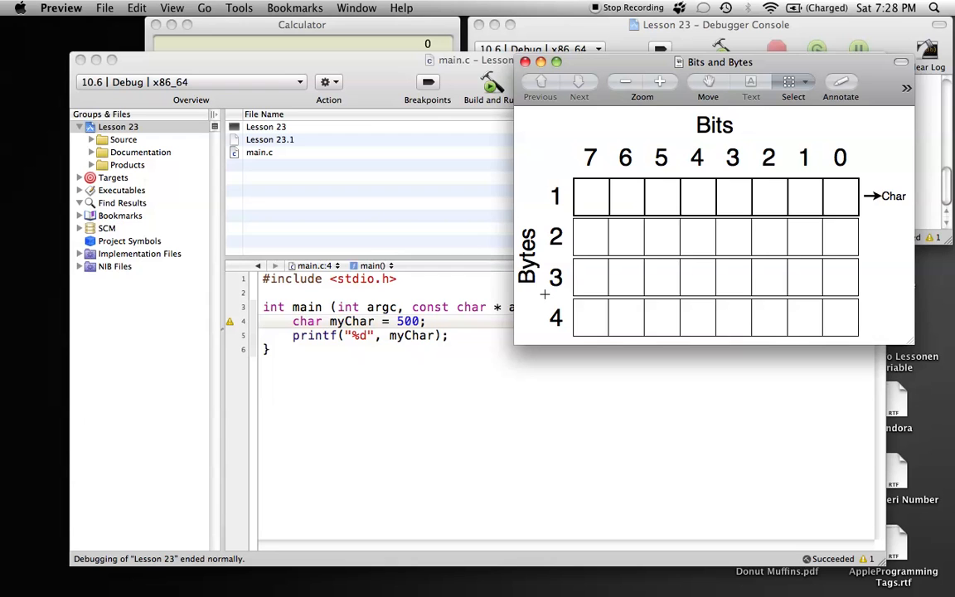
pyautogui.moveTo(558, 196)
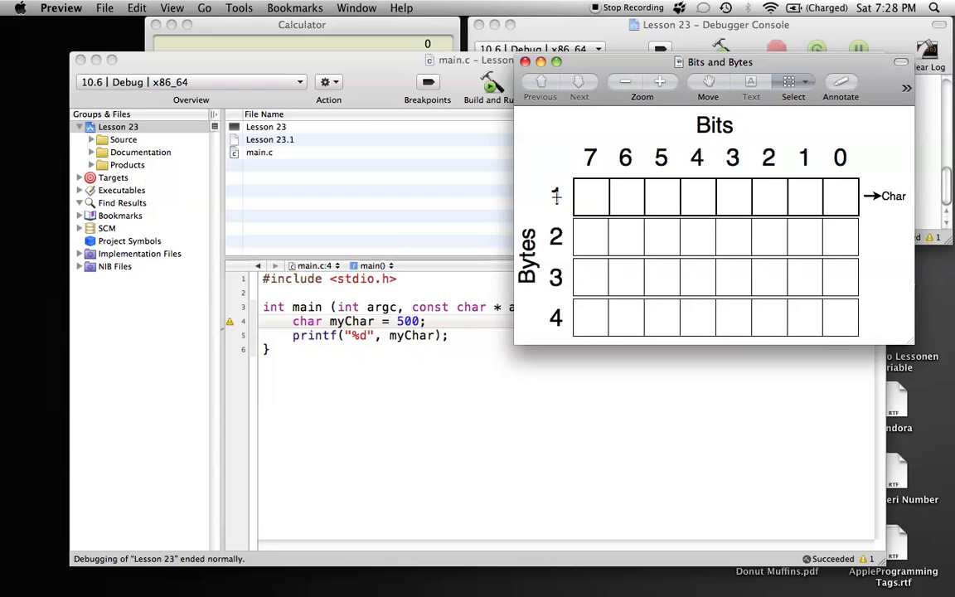
pyautogui.moveTo(792, 139)
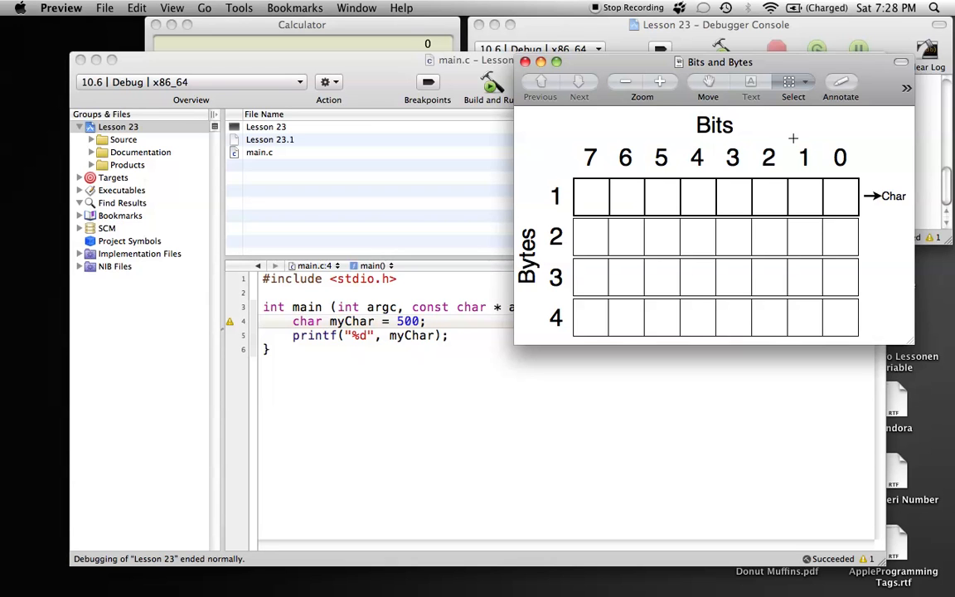
pyautogui.moveTo(587, 205)
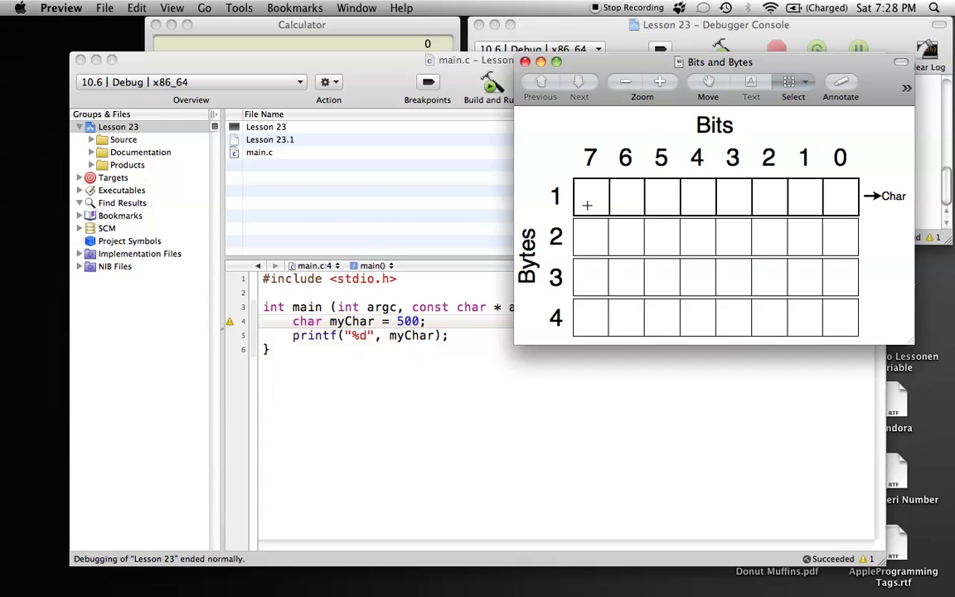
pyautogui.moveTo(542, 219)
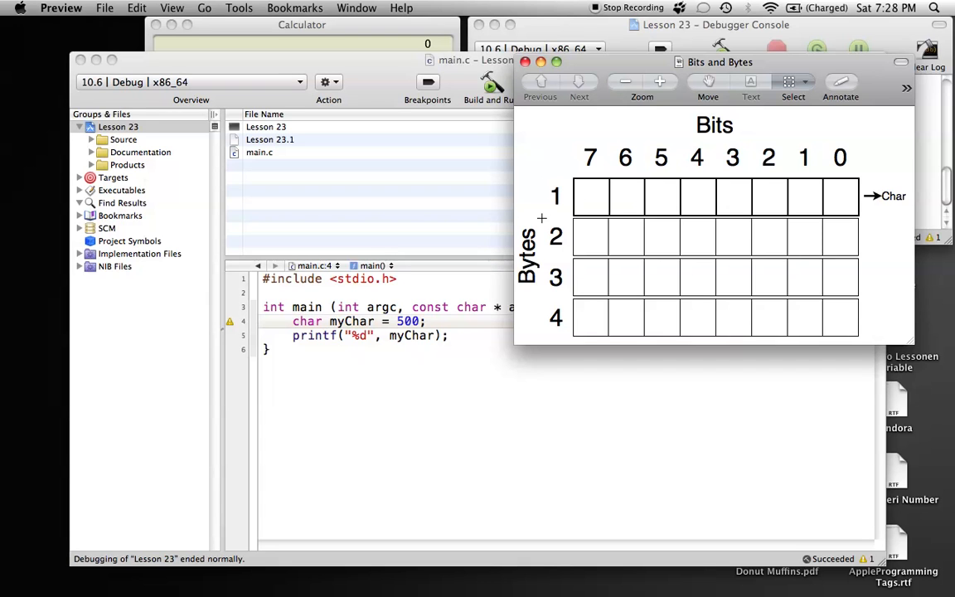
pyautogui.moveTo(553, 302)
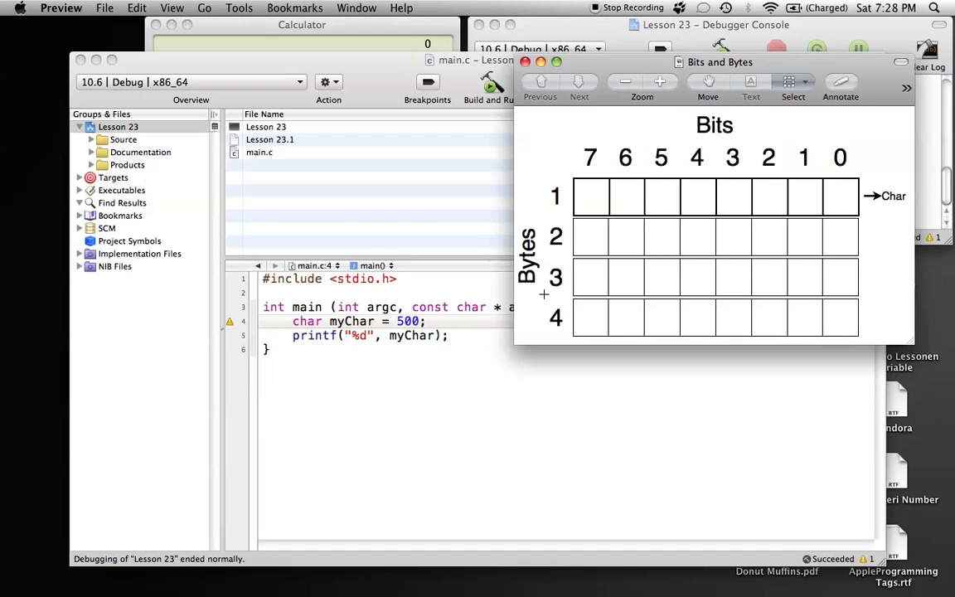
pyautogui.moveTo(541, 232)
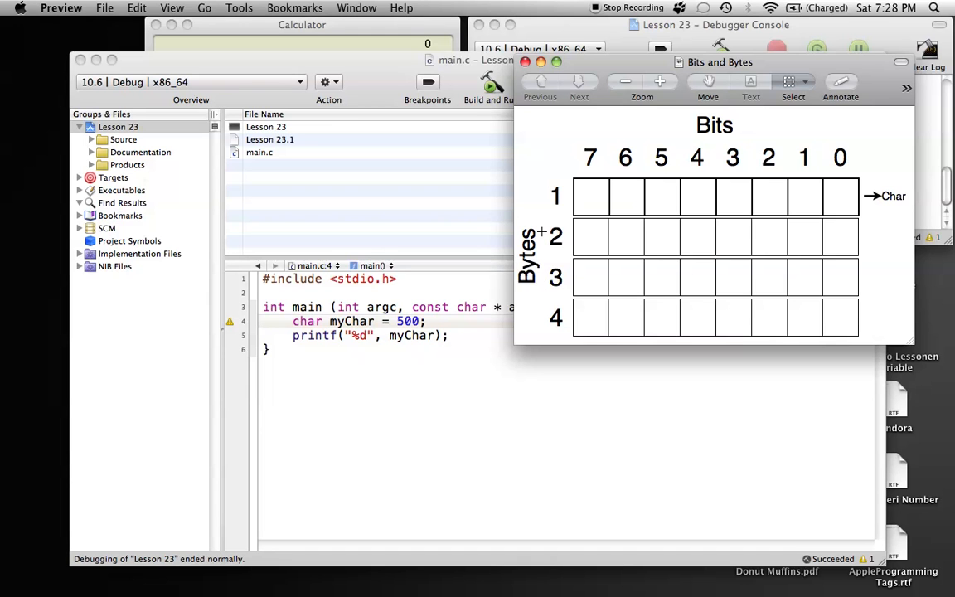
pyautogui.moveTo(543, 216)
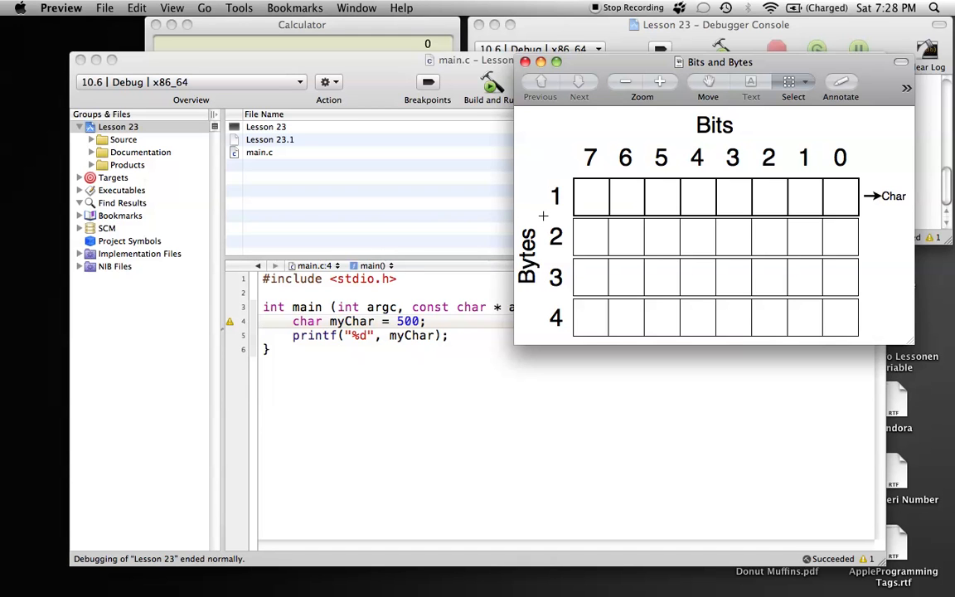
pyautogui.moveTo(532, 235)
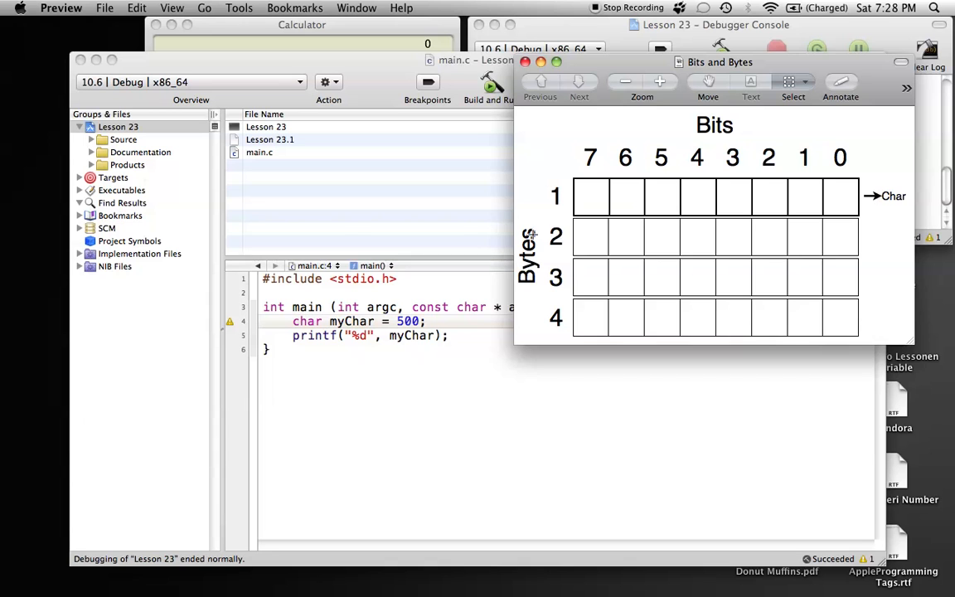
pyautogui.moveTo(656, 189)
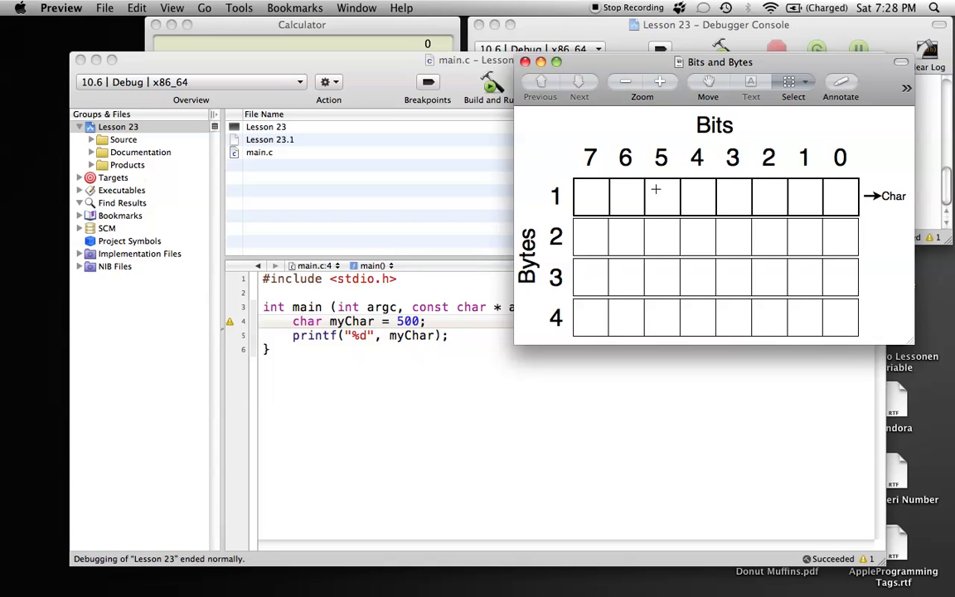
pyautogui.moveTo(650, 195)
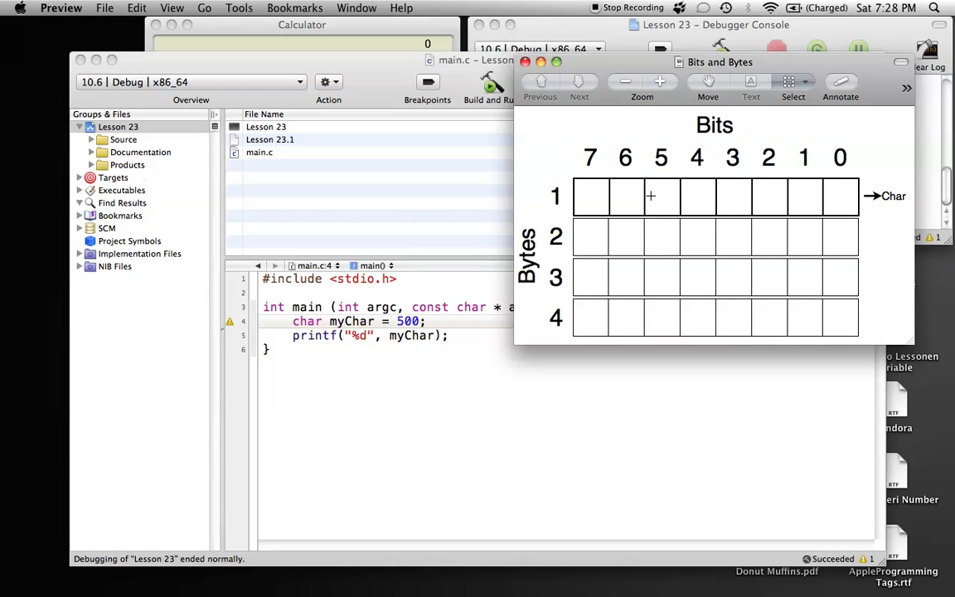
pyautogui.moveTo(805, 192)
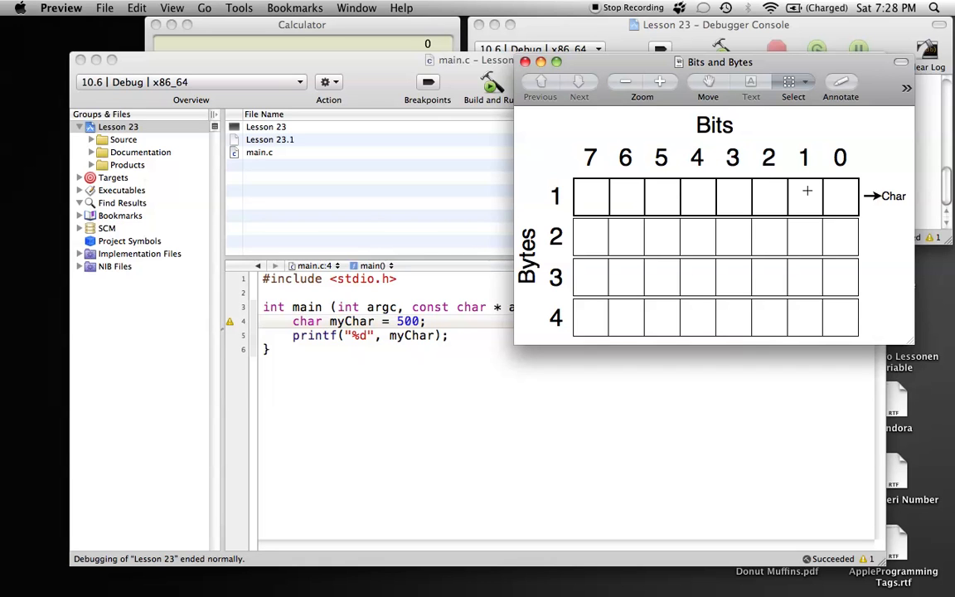
pyautogui.moveTo(903, 186)
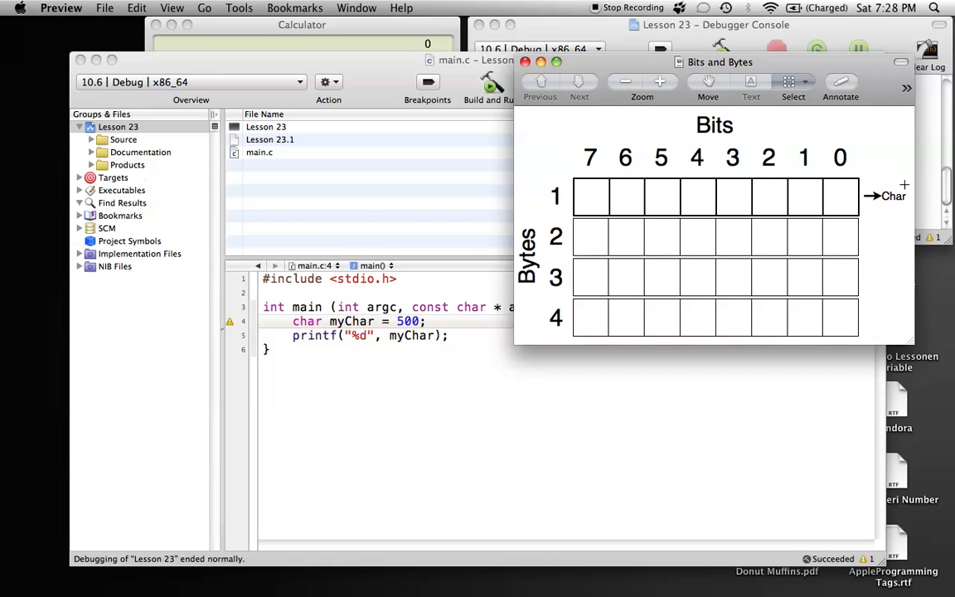
pyautogui.moveTo(772, 197)
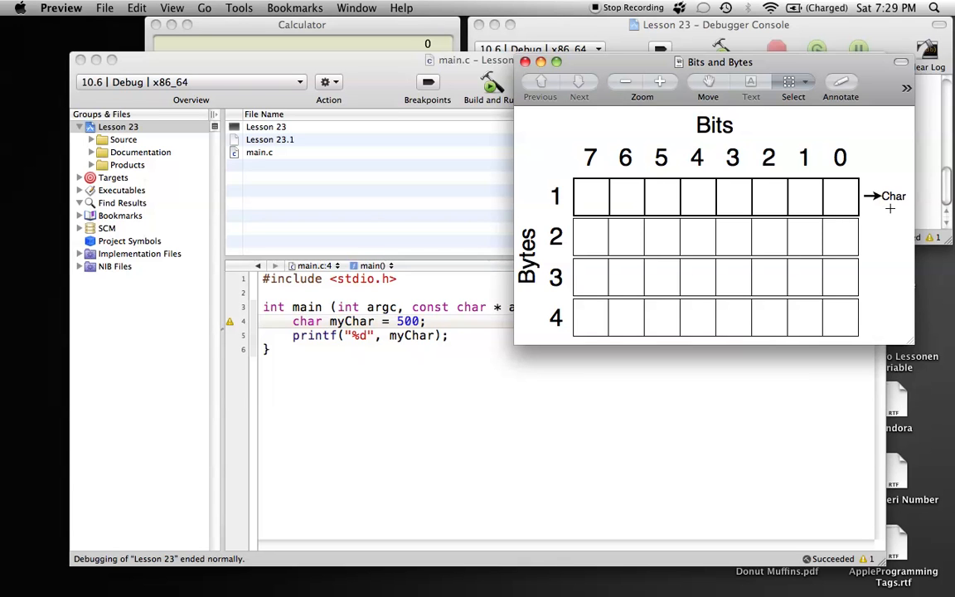
pyautogui.moveTo(686, 194)
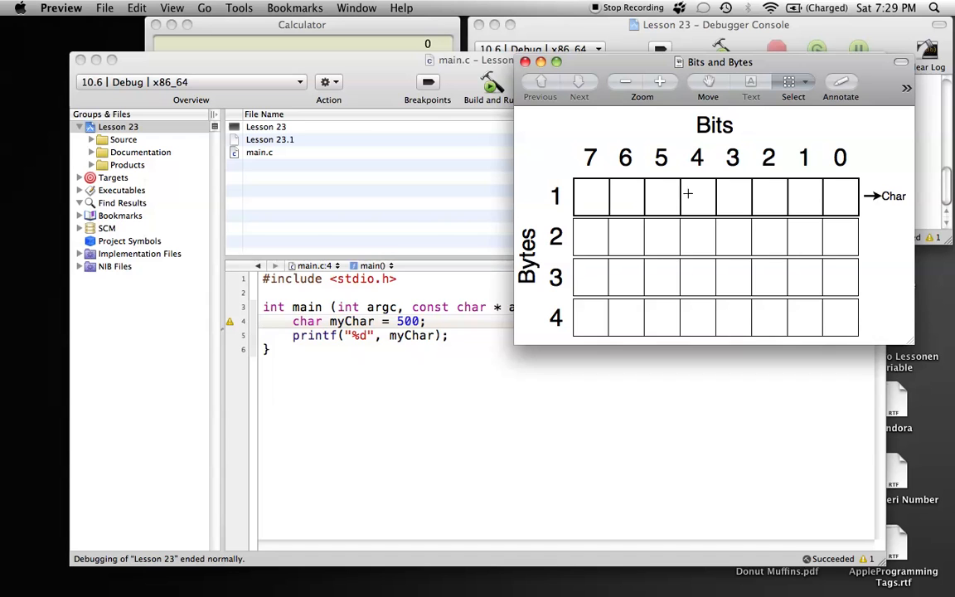
pyautogui.moveTo(892, 212)
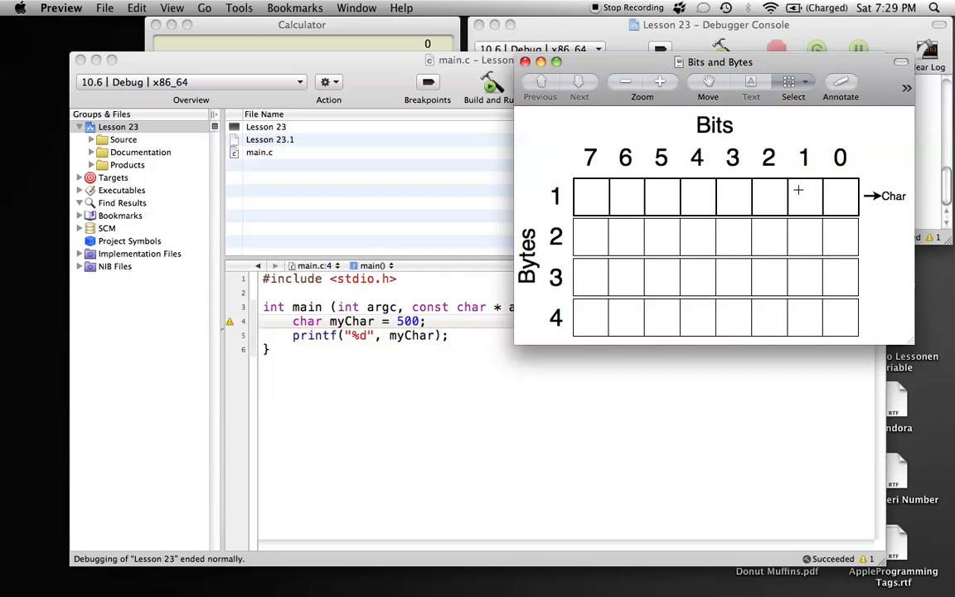
pyautogui.moveTo(590, 191)
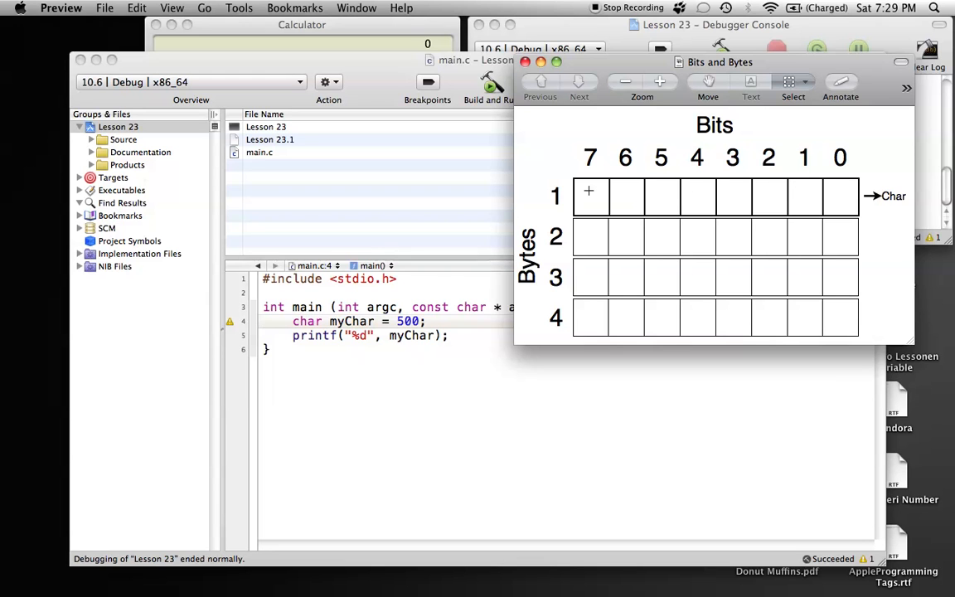
pyautogui.moveTo(524, 176)
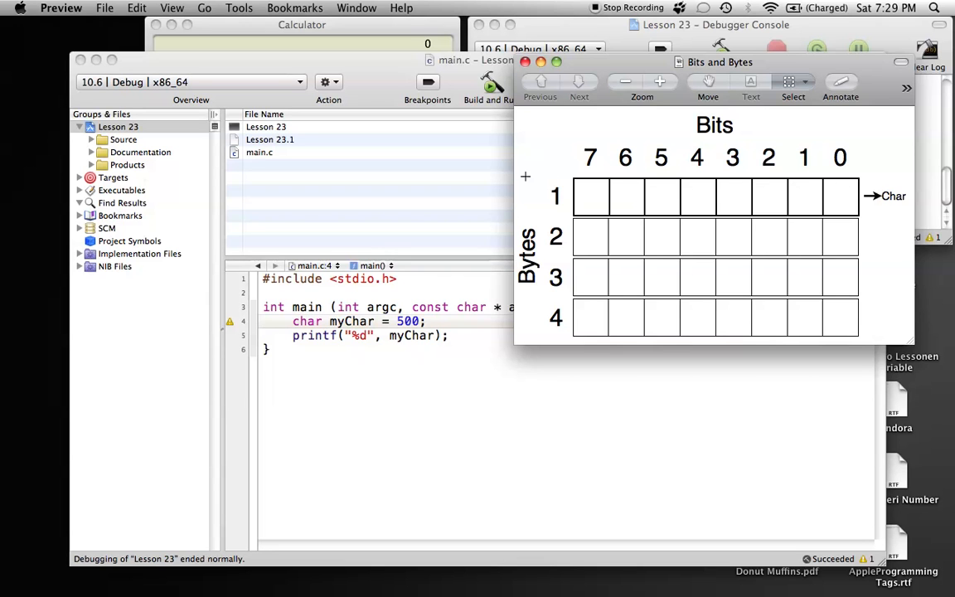
pyautogui.moveTo(720, 189)
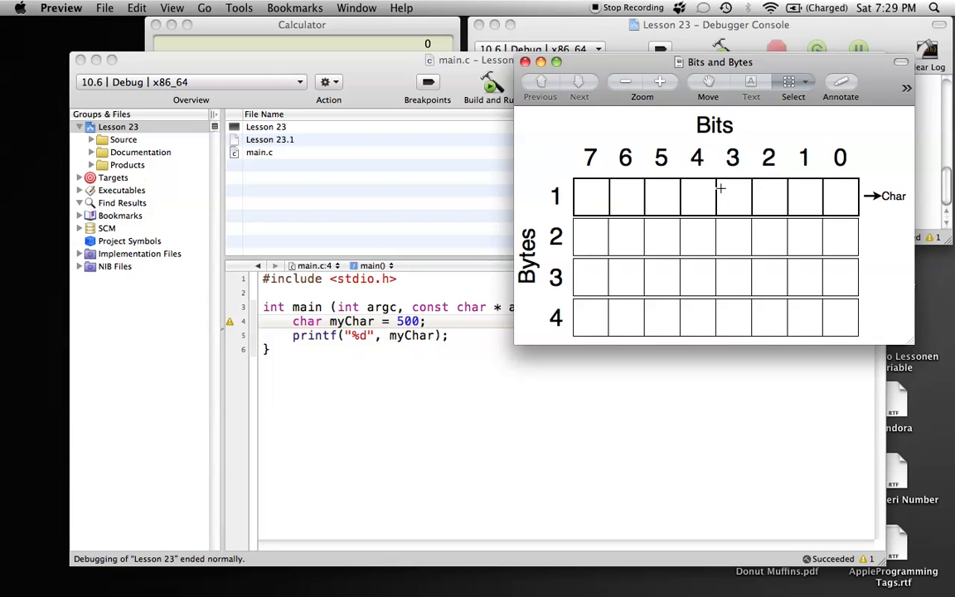
pyautogui.moveTo(657, 180)
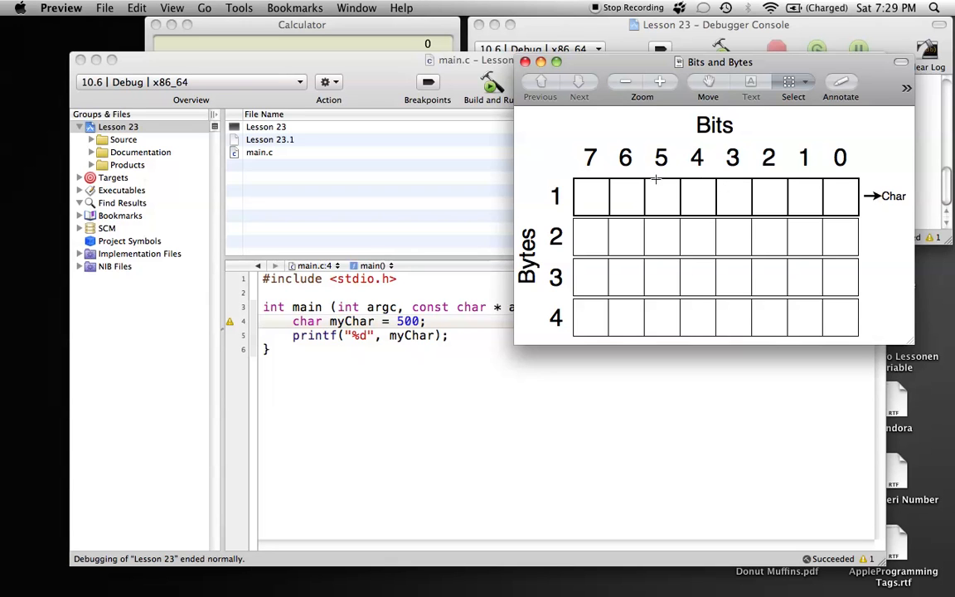
pyautogui.moveTo(735, 203)
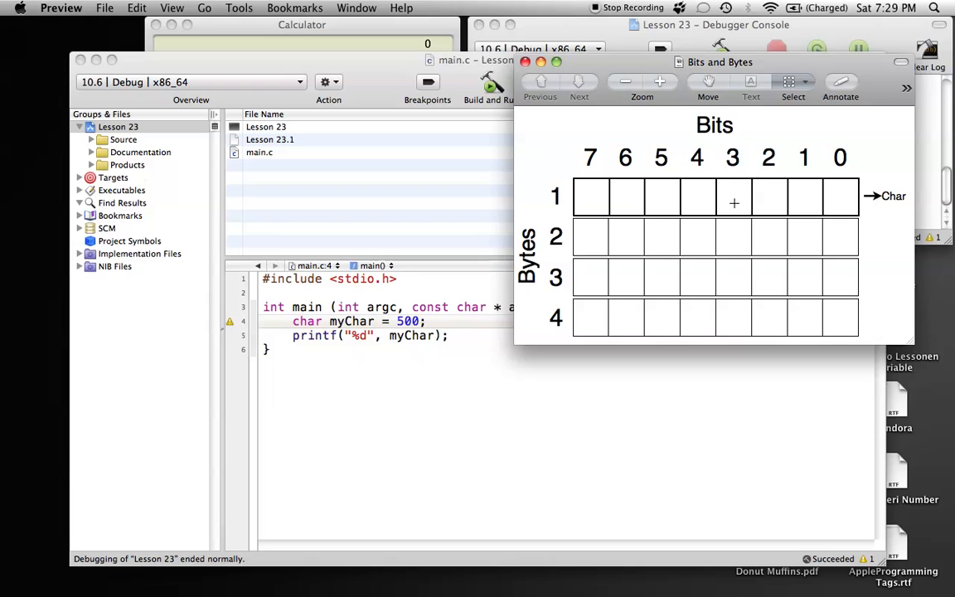
pyautogui.moveTo(837, 168)
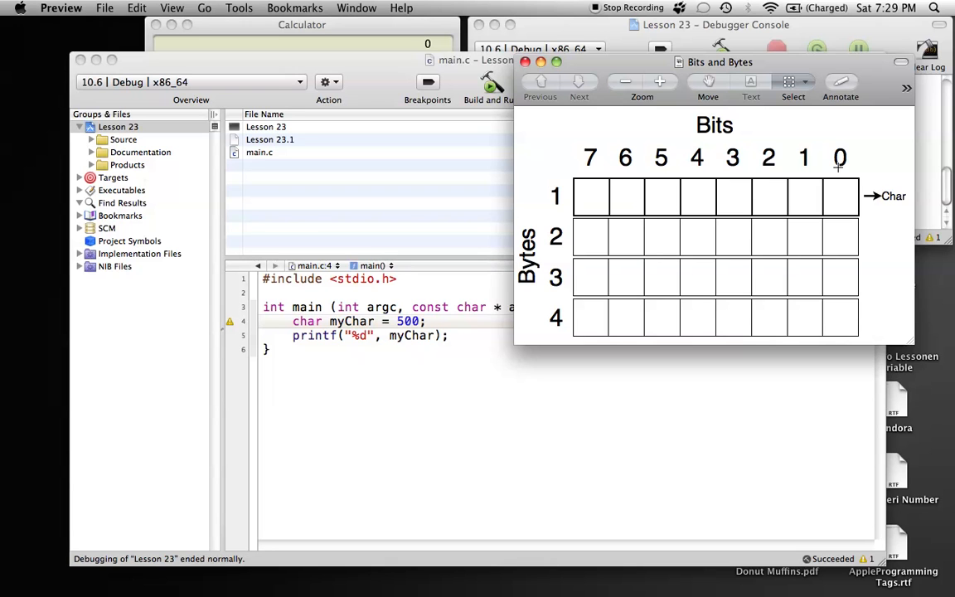
pyautogui.moveTo(839, 196)
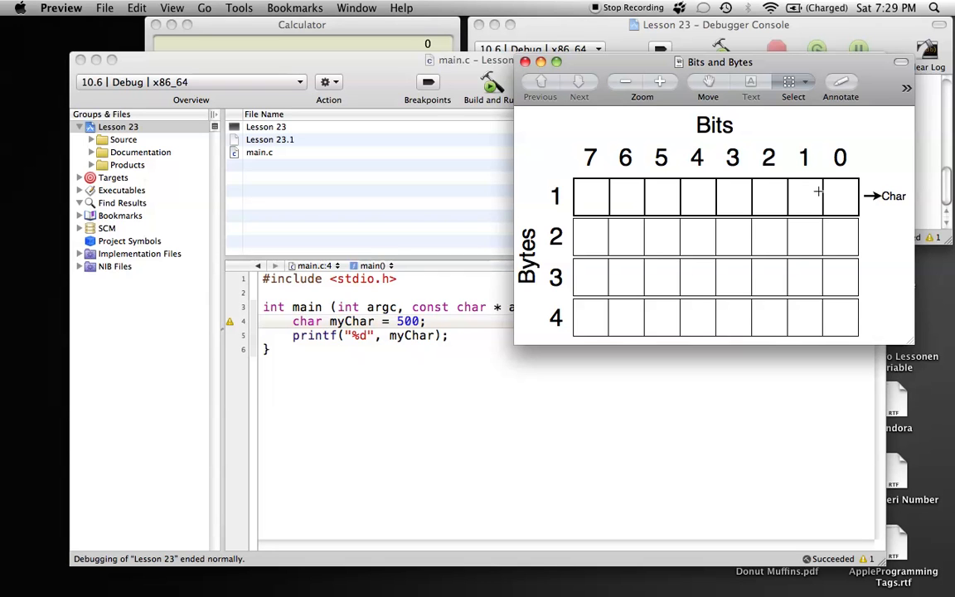
pyautogui.moveTo(799, 165)
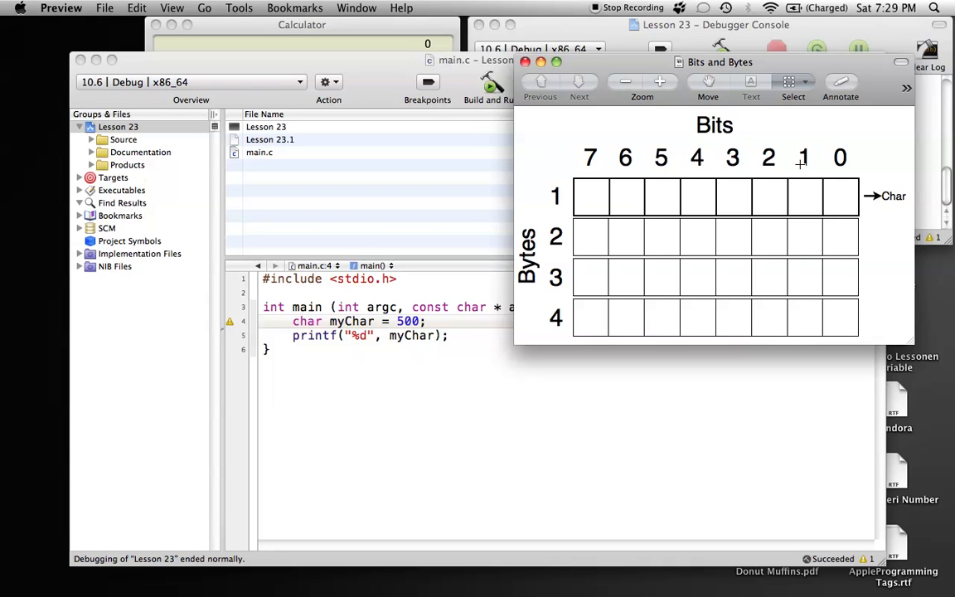
pyautogui.moveTo(803, 174)
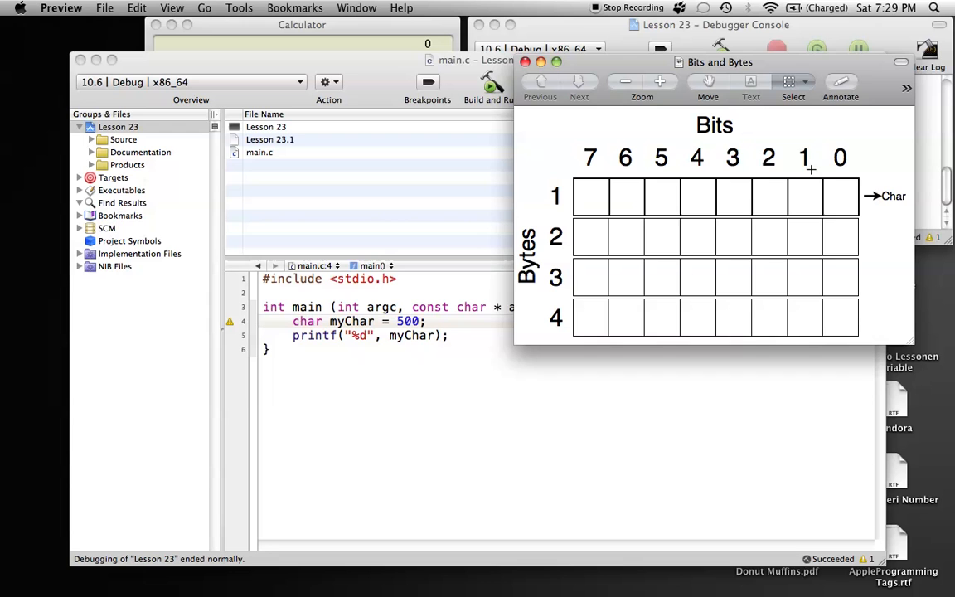
pyautogui.moveTo(835, 186)
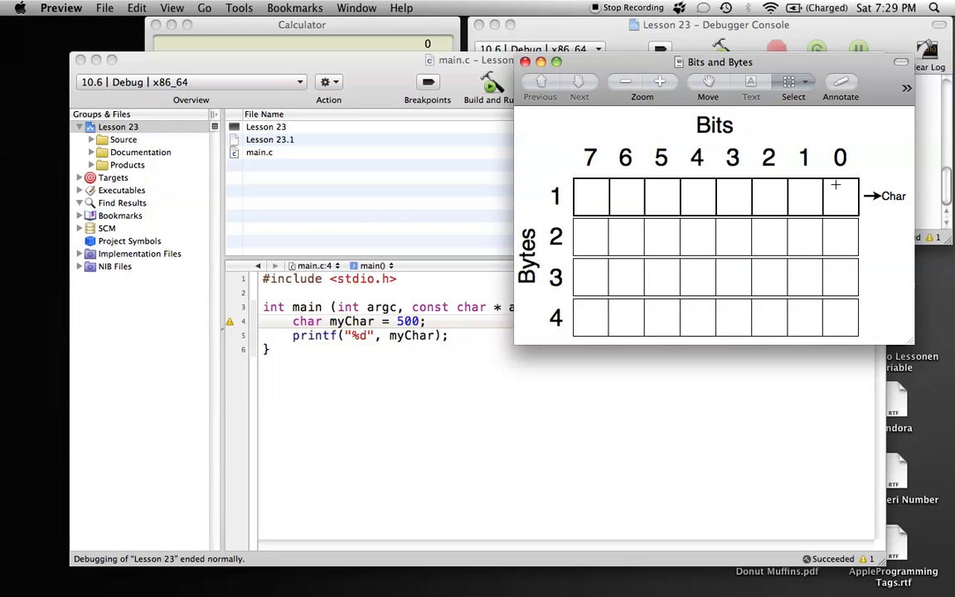
pyautogui.moveTo(862, 202)
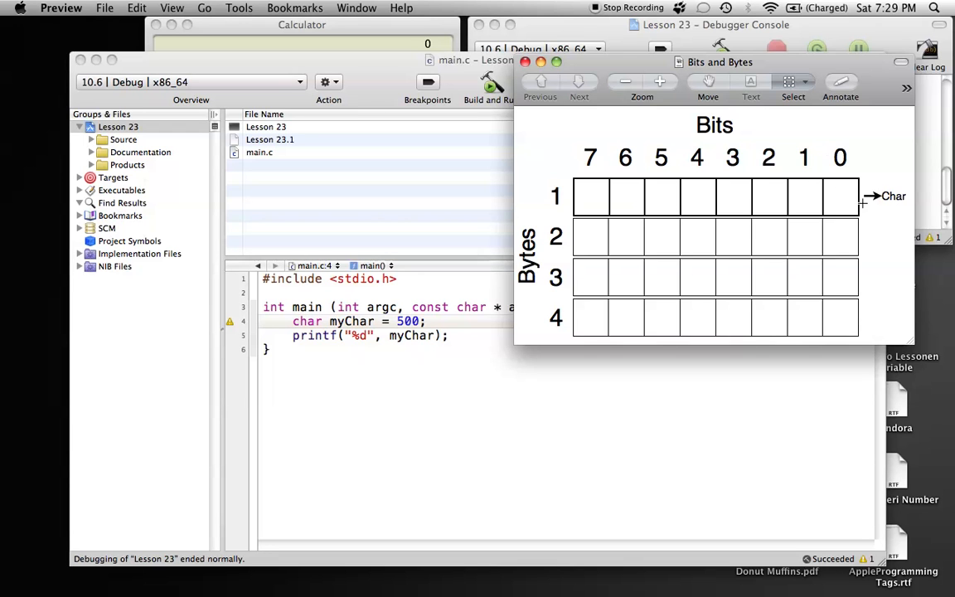
pyautogui.moveTo(739, 166)
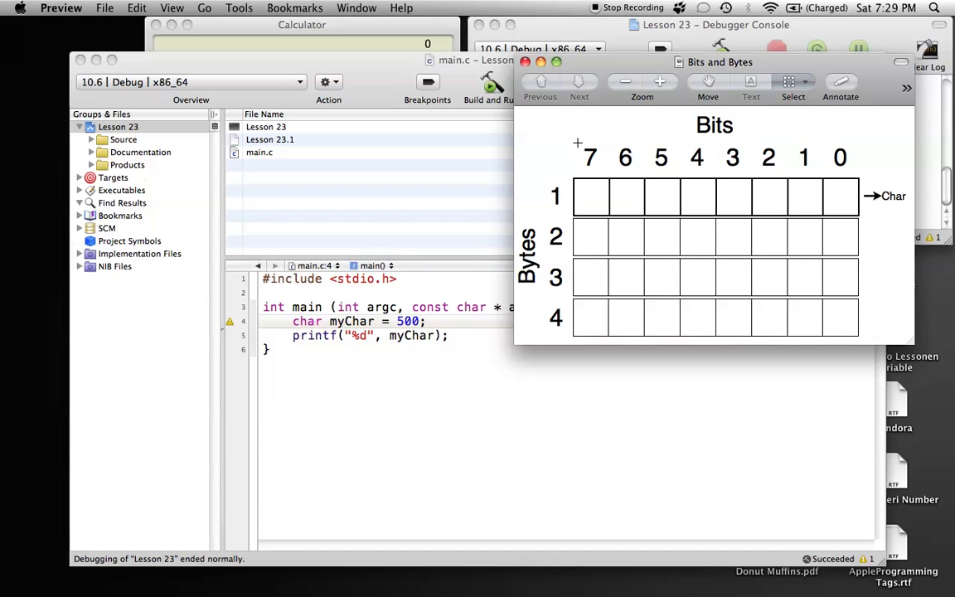
pyautogui.moveTo(829, 196)
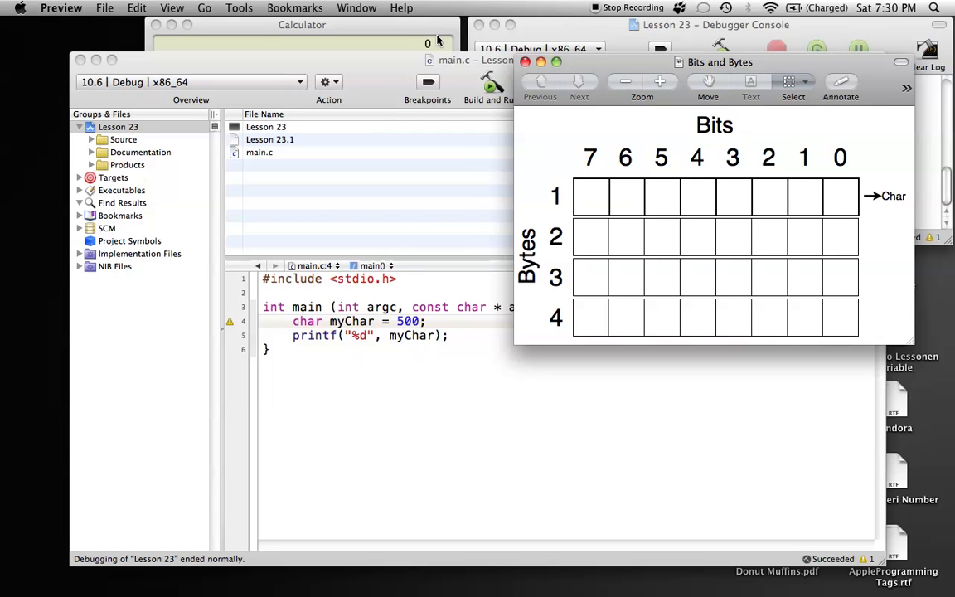
# Enter 2 raised to the power 8 in Calculator to get the byte's 256 values.
pyautogui.click(302, 25)
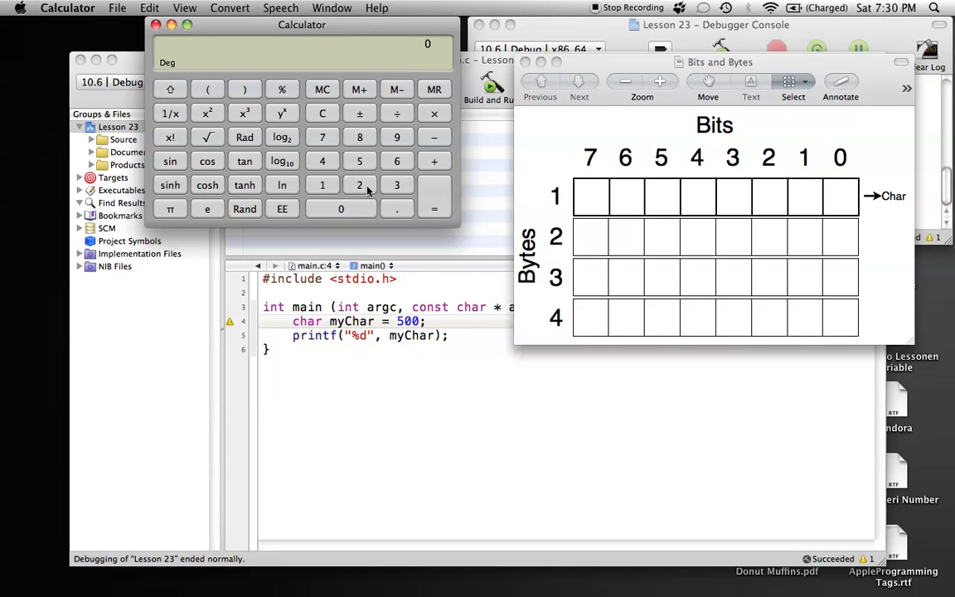
pyautogui.click(358, 186)
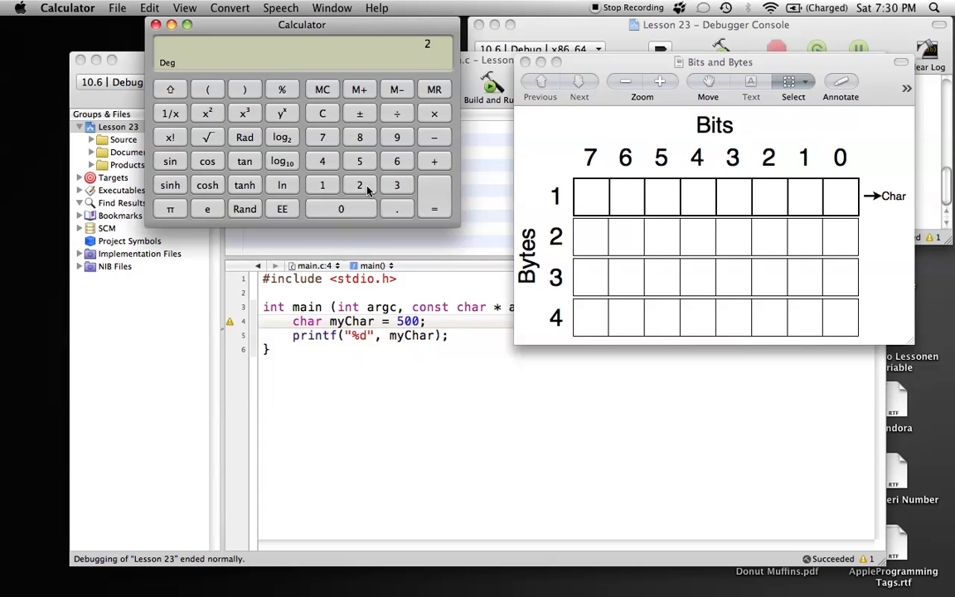
pyautogui.moveTo(288, 100)
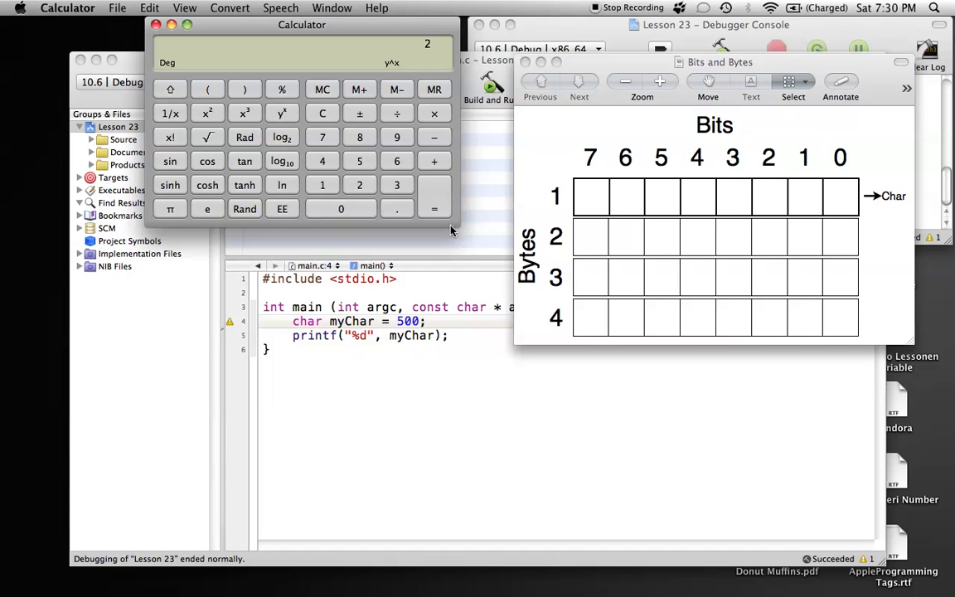
pyautogui.moveTo(375, 186)
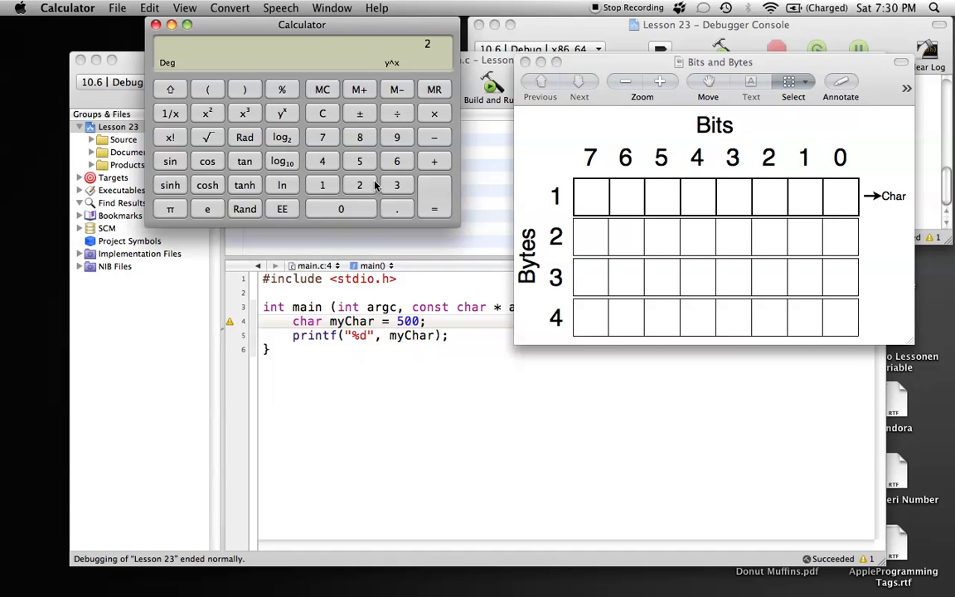
pyautogui.click(358, 136)
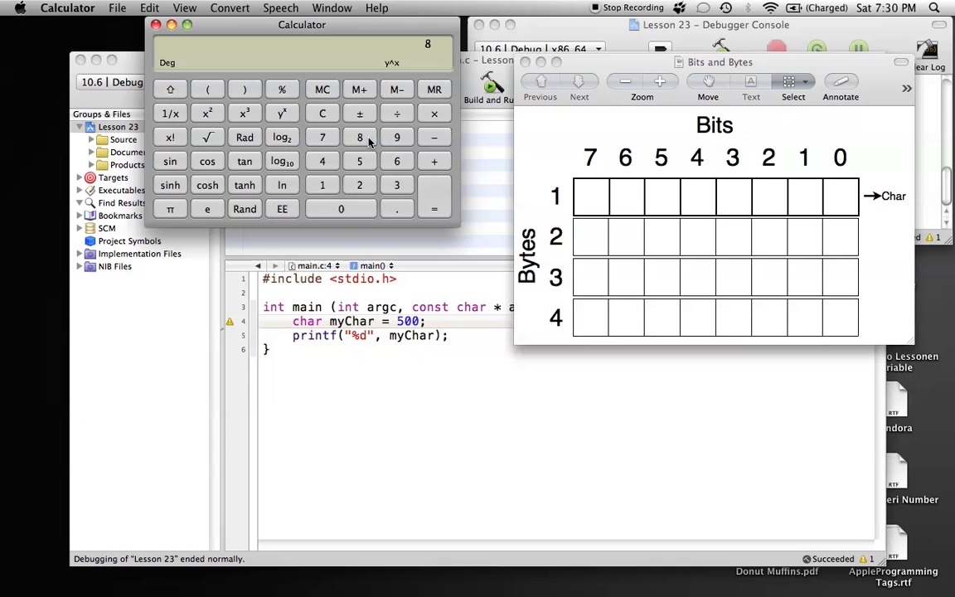
pyautogui.moveTo(645, 162)
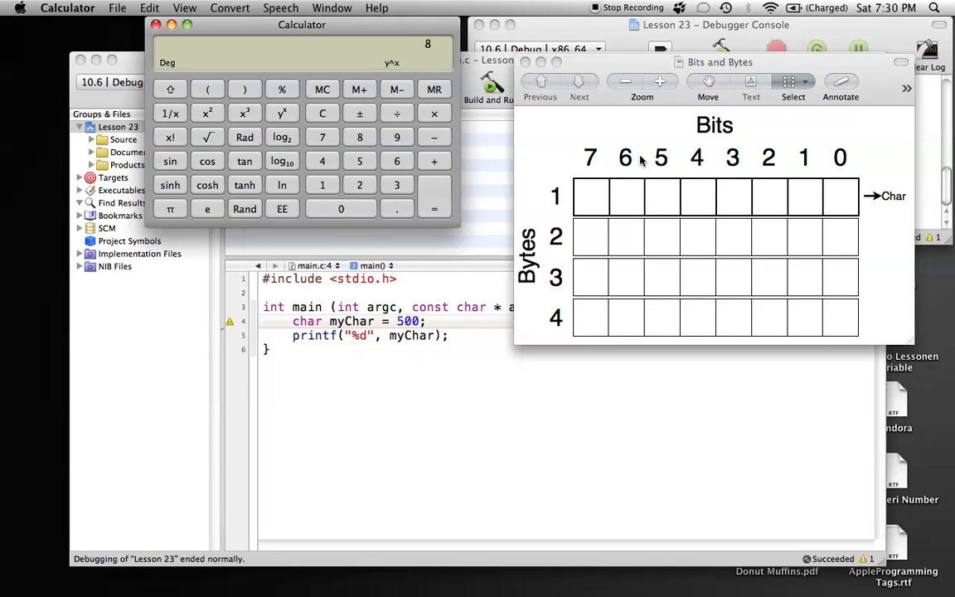
pyautogui.moveTo(425, 192)
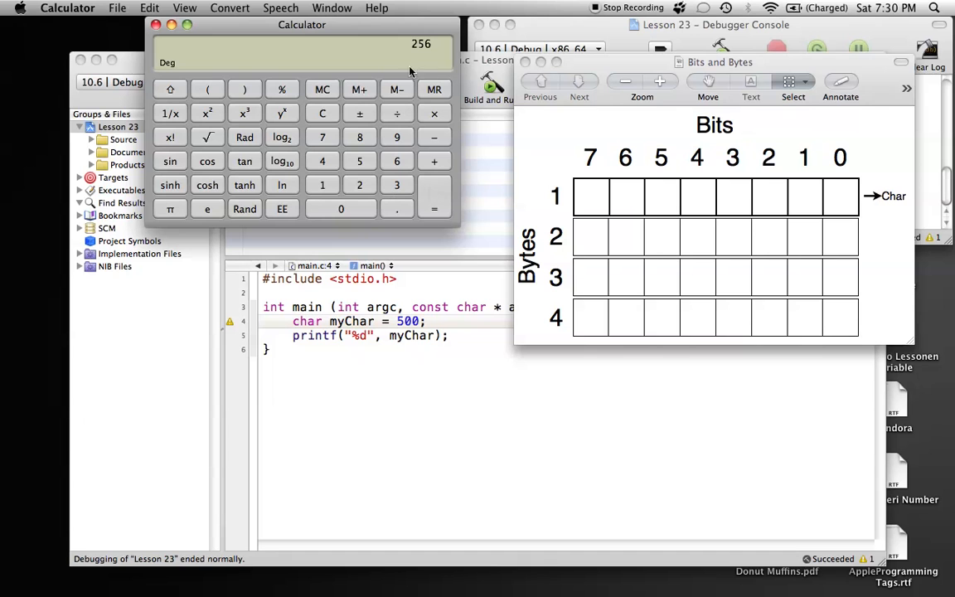
pyautogui.moveTo(431, 48)
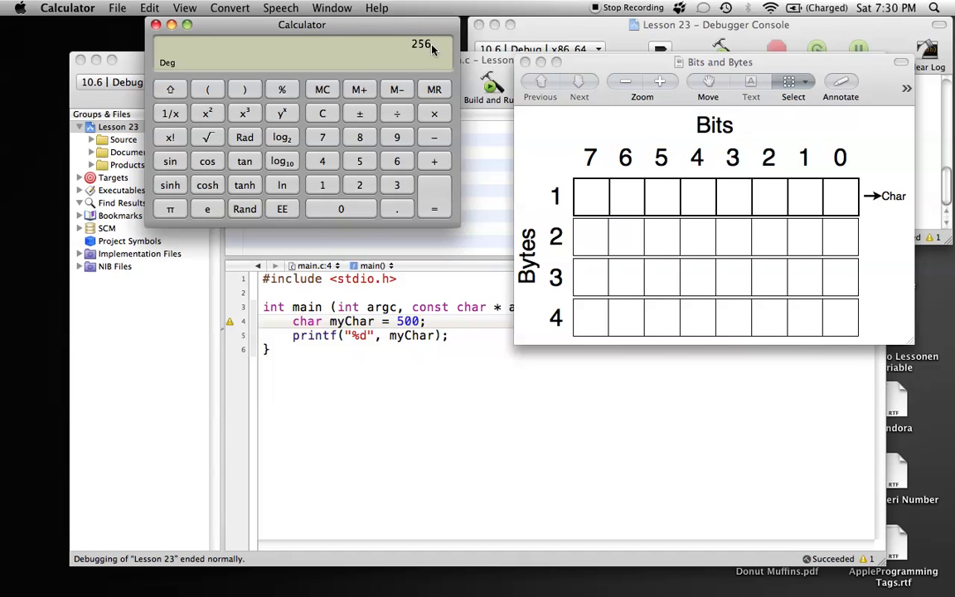
pyautogui.moveTo(437, 57)
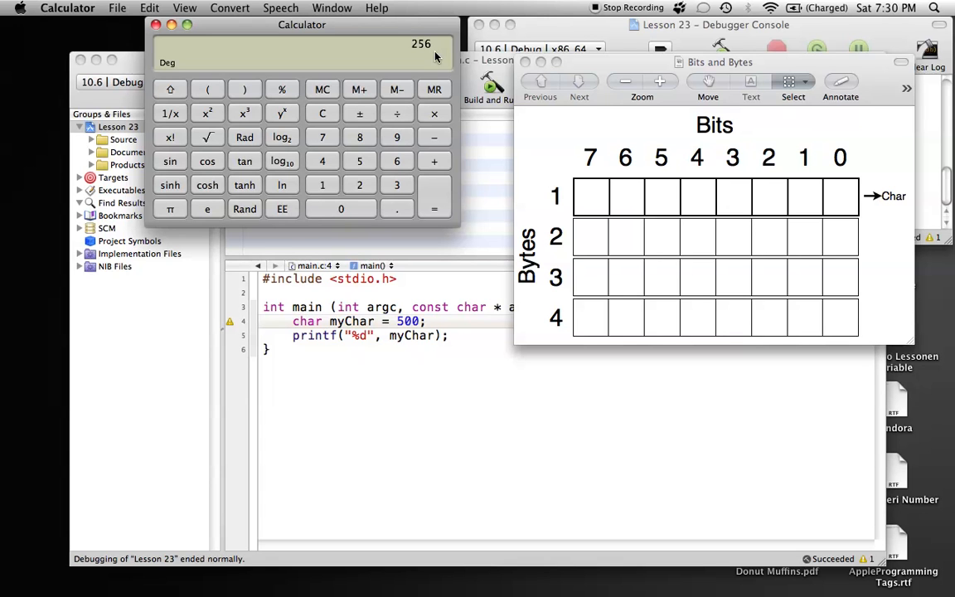
pyautogui.moveTo(408, 48)
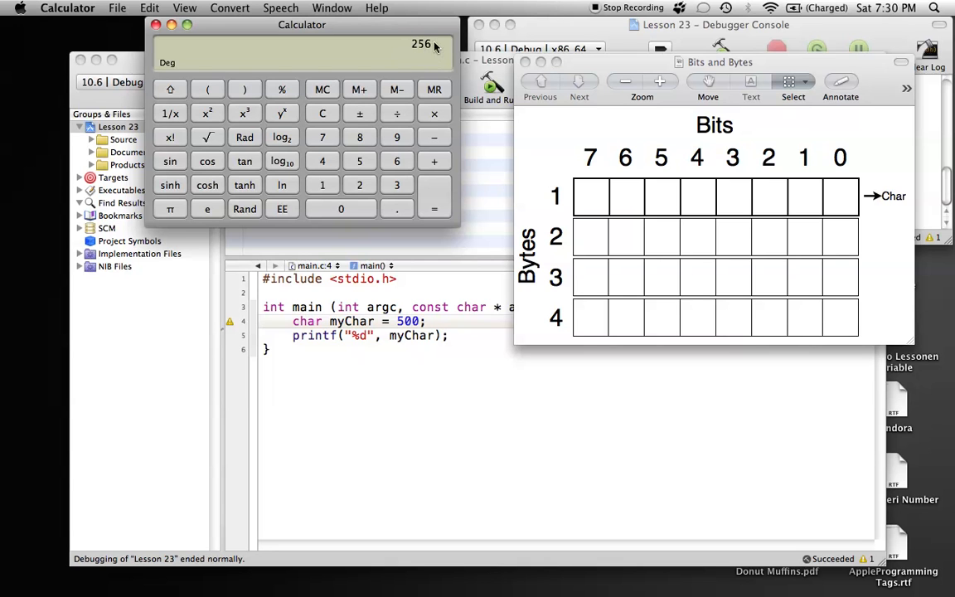
pyautogui.moveTo(421, 59)
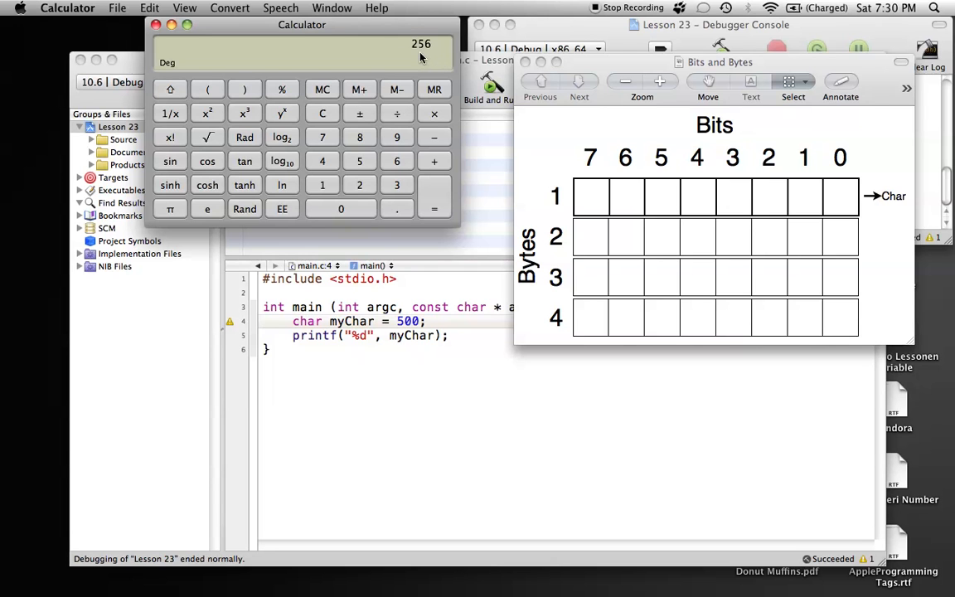
pyautogui.moveTo(423, 325)
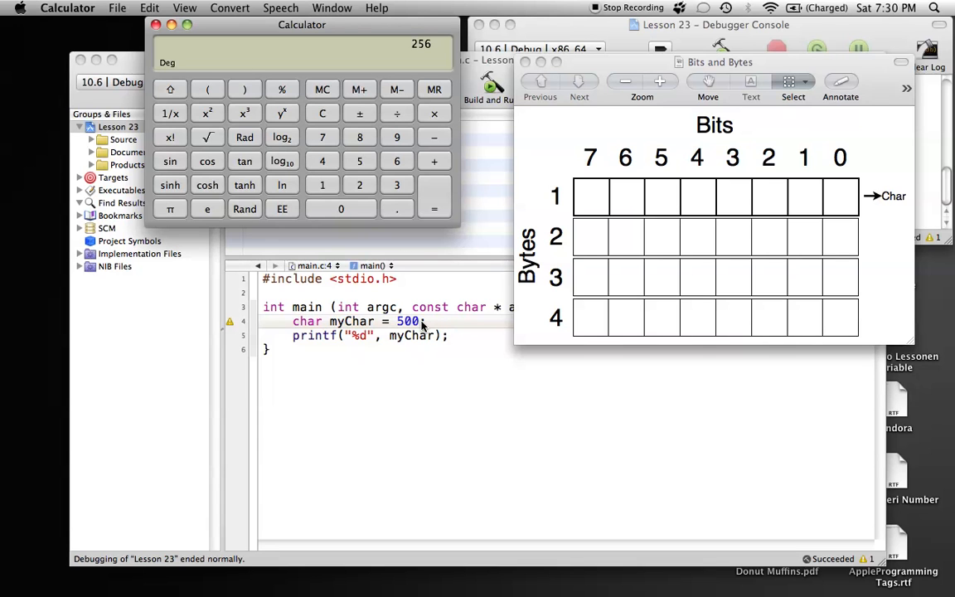
pyautogui.moveTo(368, 202)
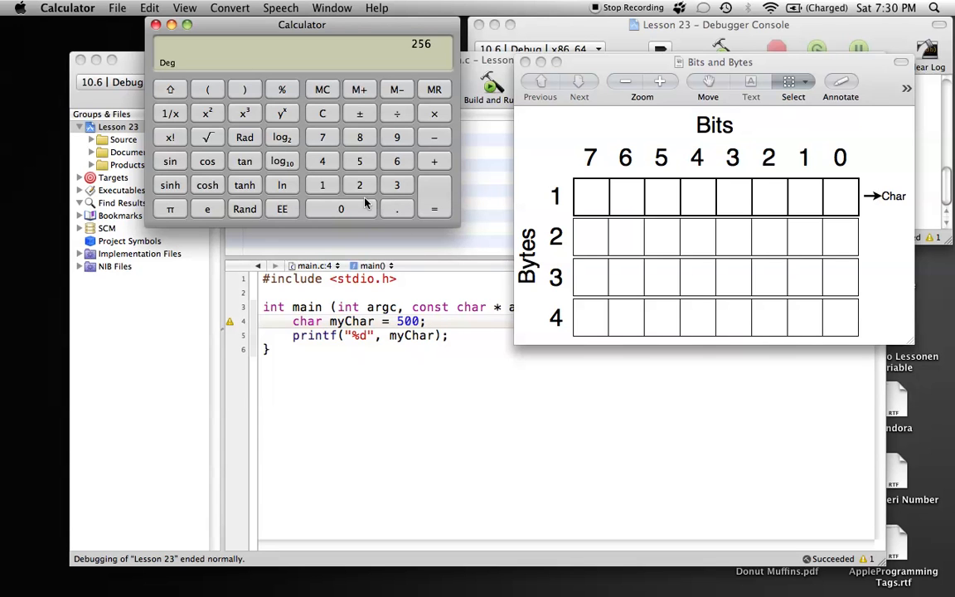
pyautogui.moveTo(405, 112)
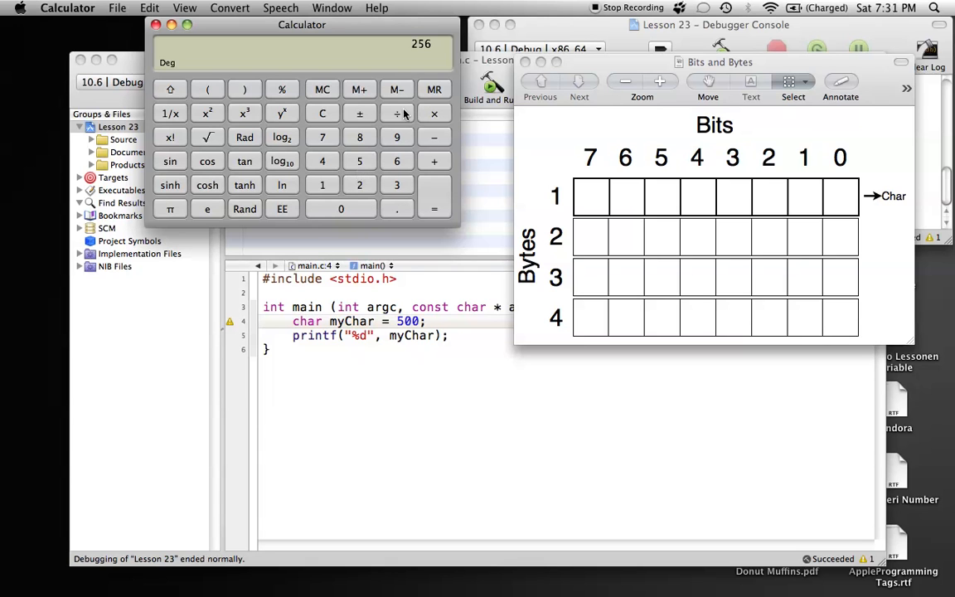
pyautogui.moveTo(414, 60)
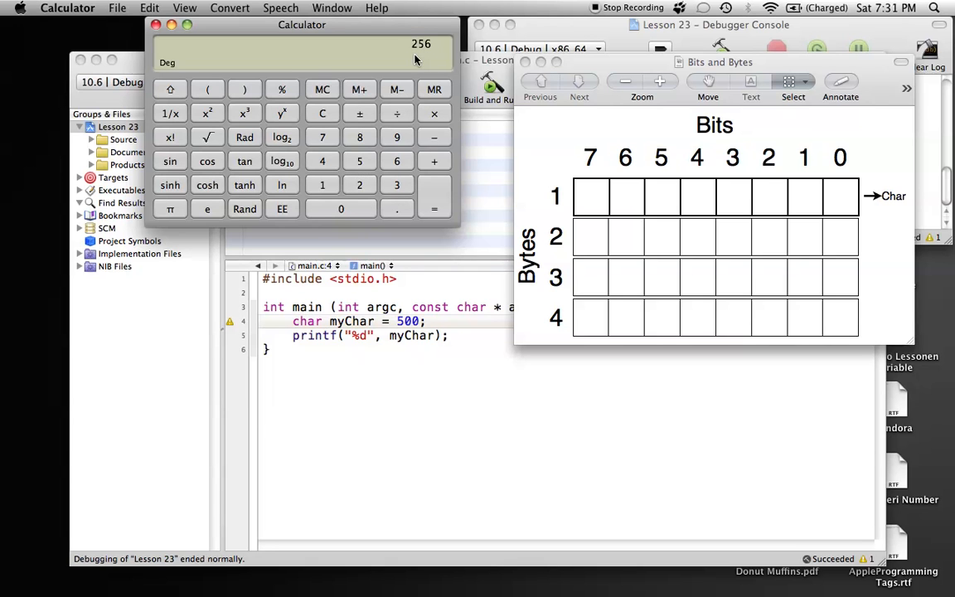
pyautogui.moveTo(348, 146)
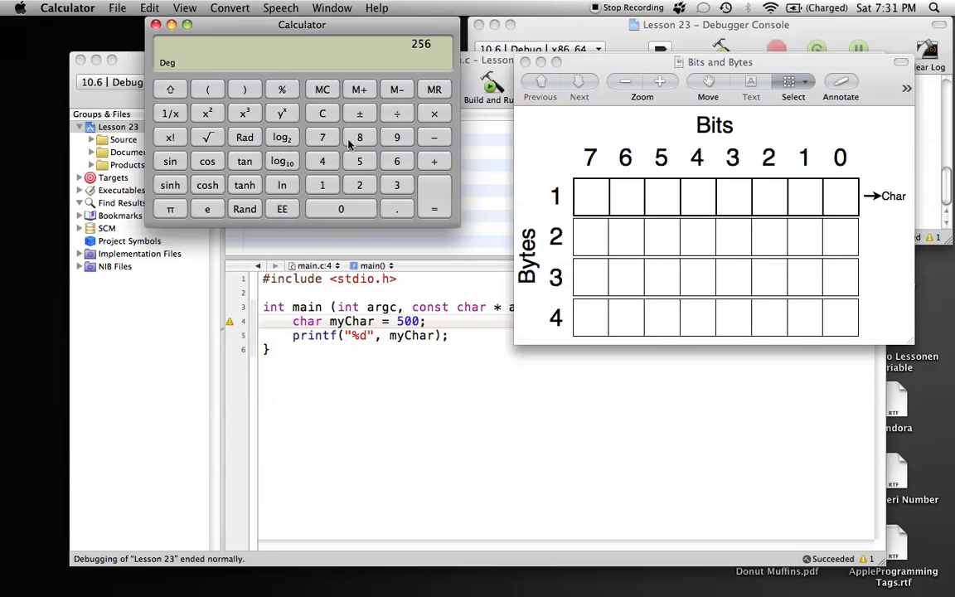
pyautogui.moveTo(368, 186)
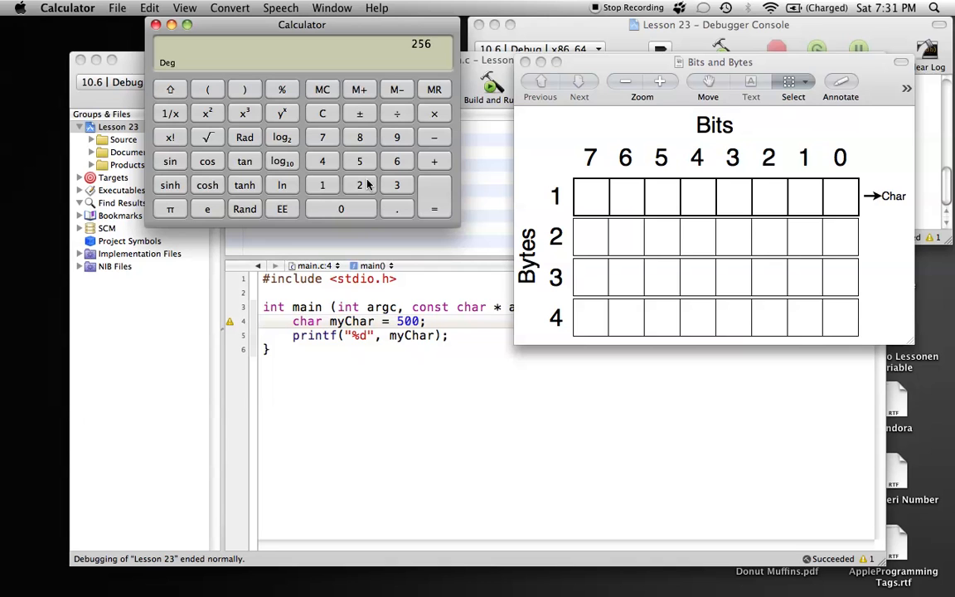
# Divide 256 by 2 so the display reads 128.
pyautogui.click(282, 113)
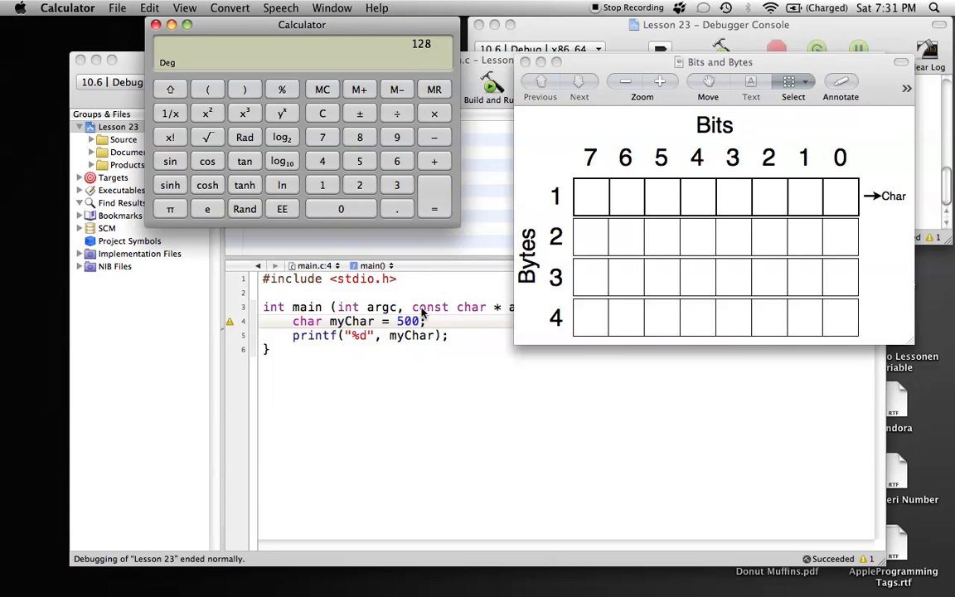
pyautogui.moveTo(487, 344)
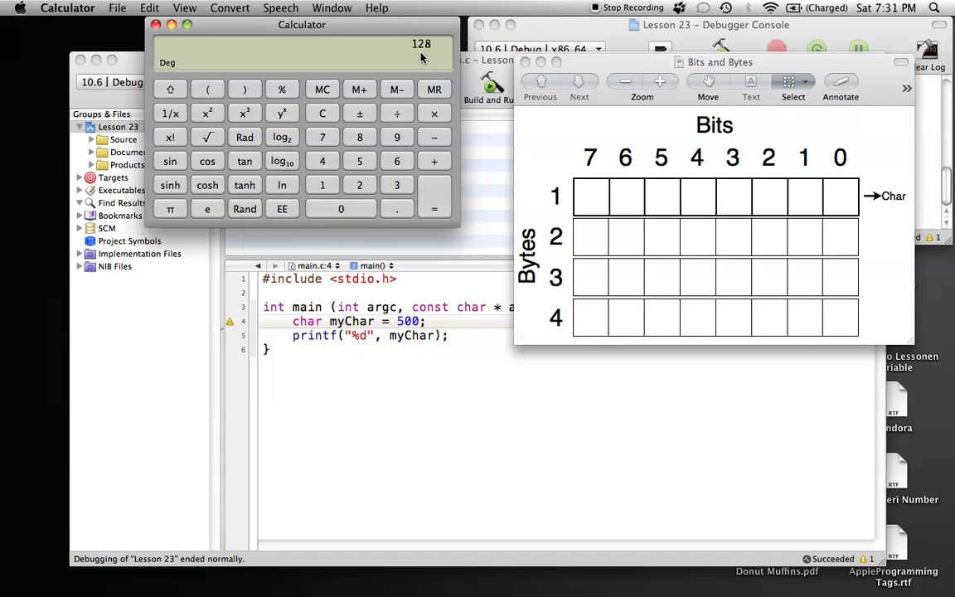
pyautogui.moveTo(428, 58)
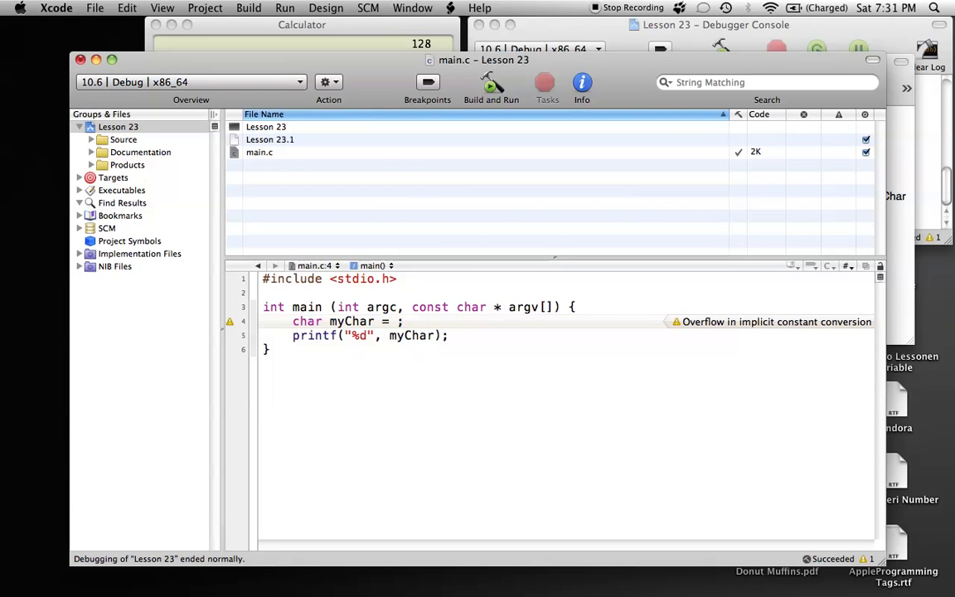
# Run main.c with myChar at -128 and view the console printing -128.
pyautogui.write('-129')
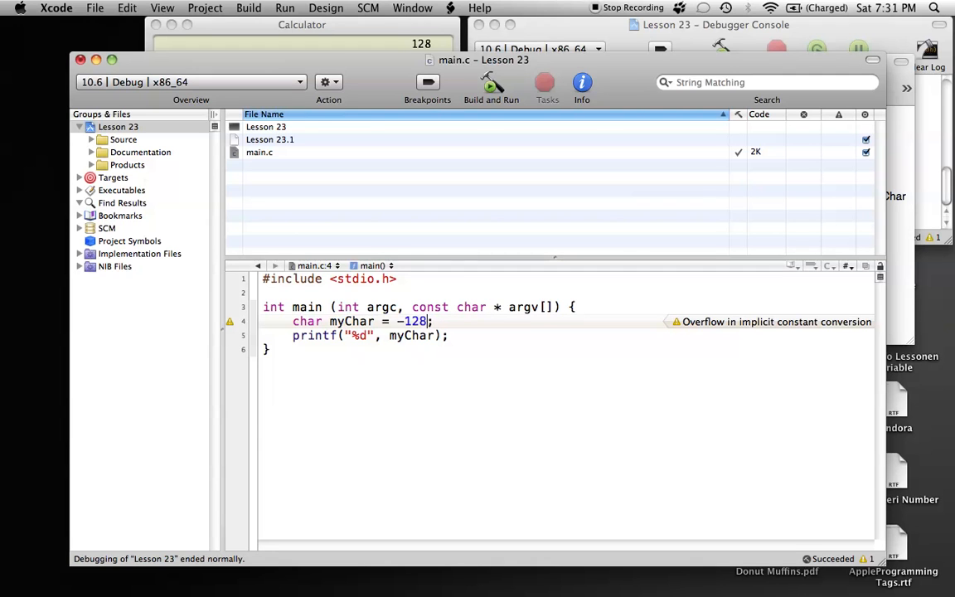
pyautogui.moveTo(492, 86)
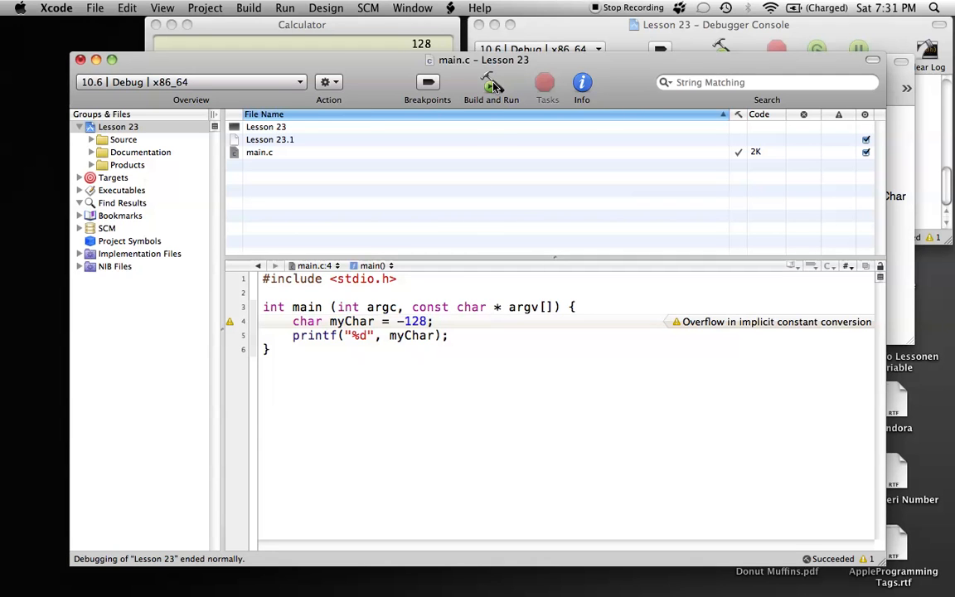
pyautogui.click(491, 83)
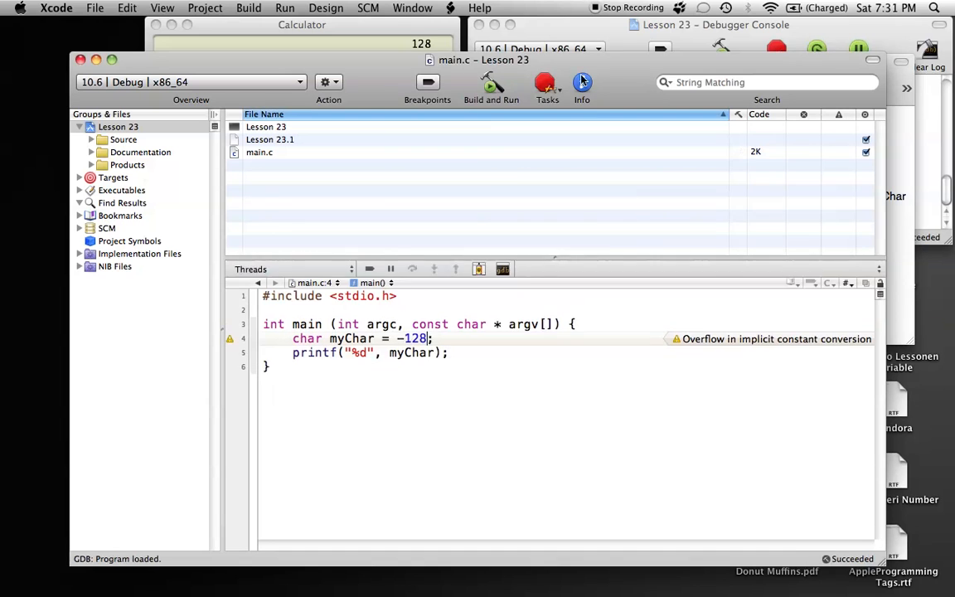
pyautogui.click(491, 86)
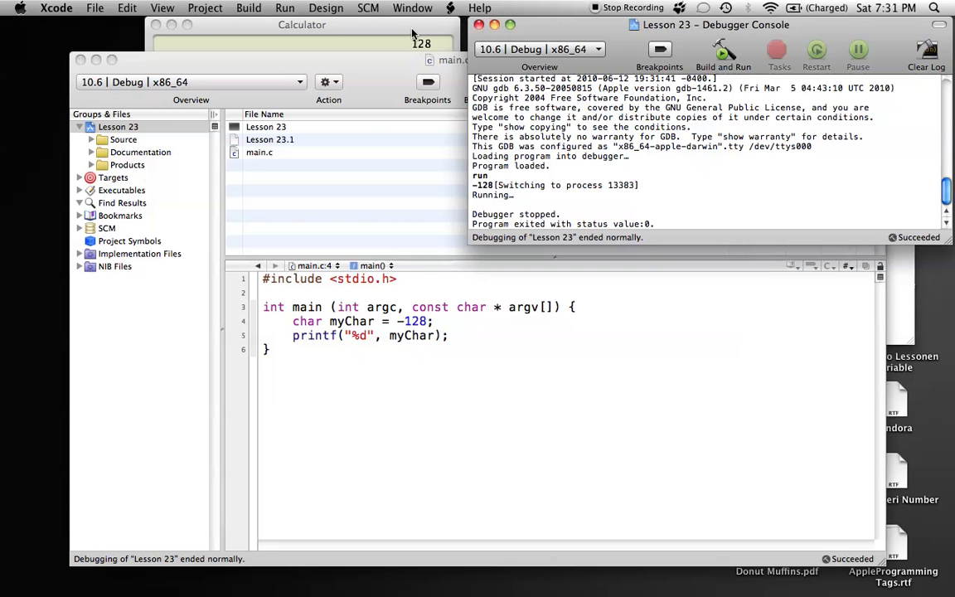
# Rebuild with myChar set to -129, saving all, which raises the overflow warning.
pyautogui.click(302, 25)
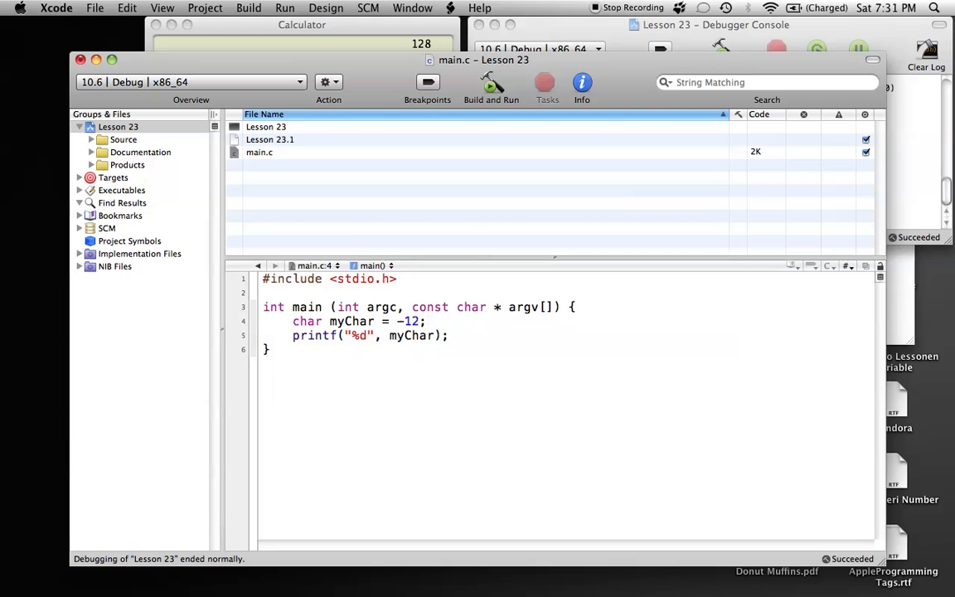
pyautogui.click(491, 86)
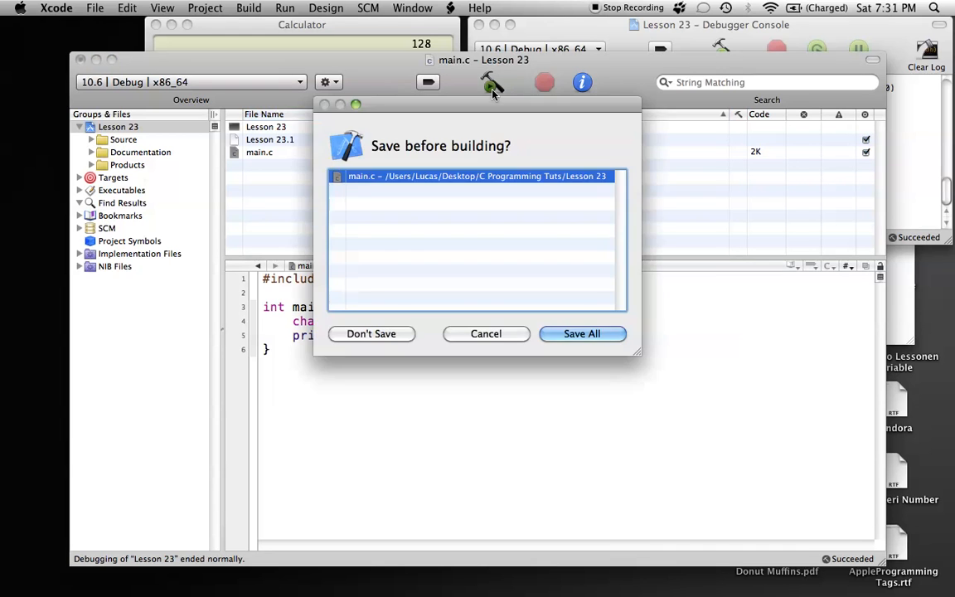
pyautogui.click(580, 334)
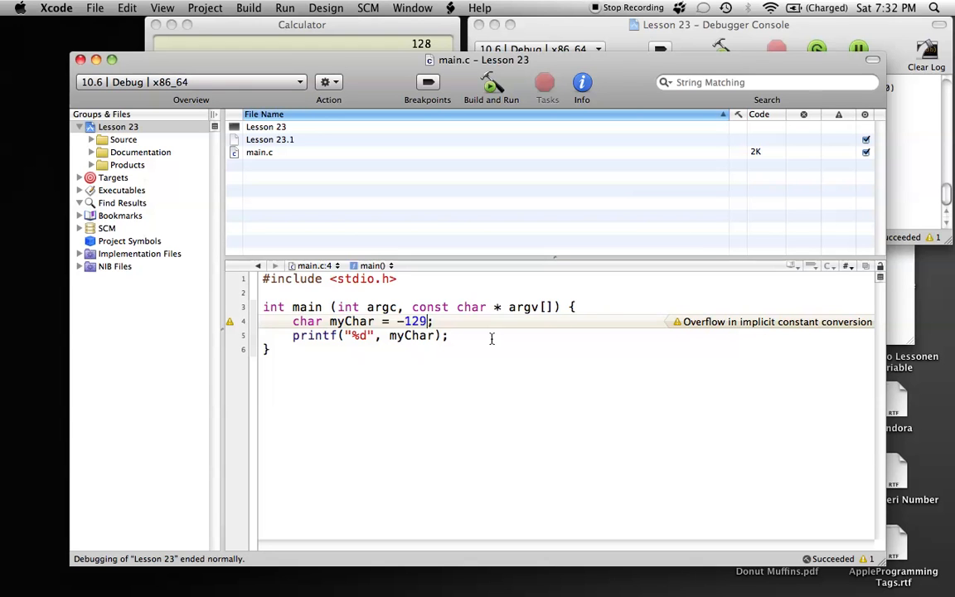
# Run main.c with myChar at 127, printing 127, then change the value to 128.
pyautogui.write('1')
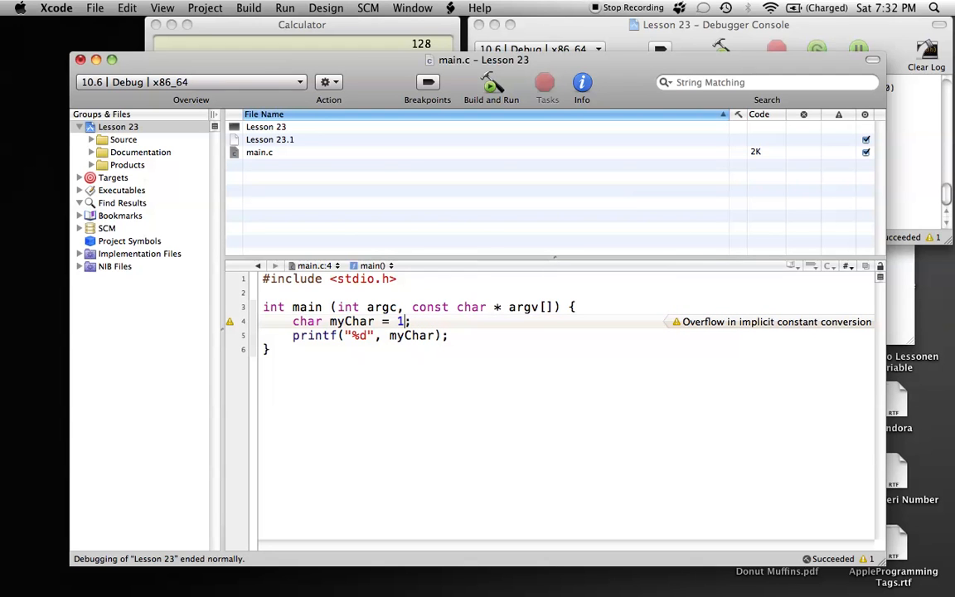
pyautogui.write('27')
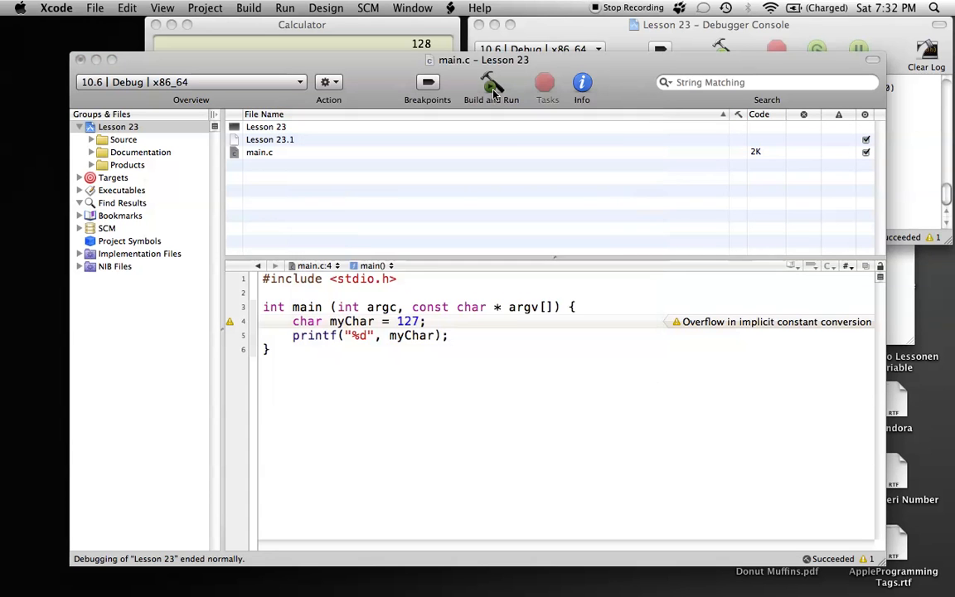
pyautogui.click(491, 86)
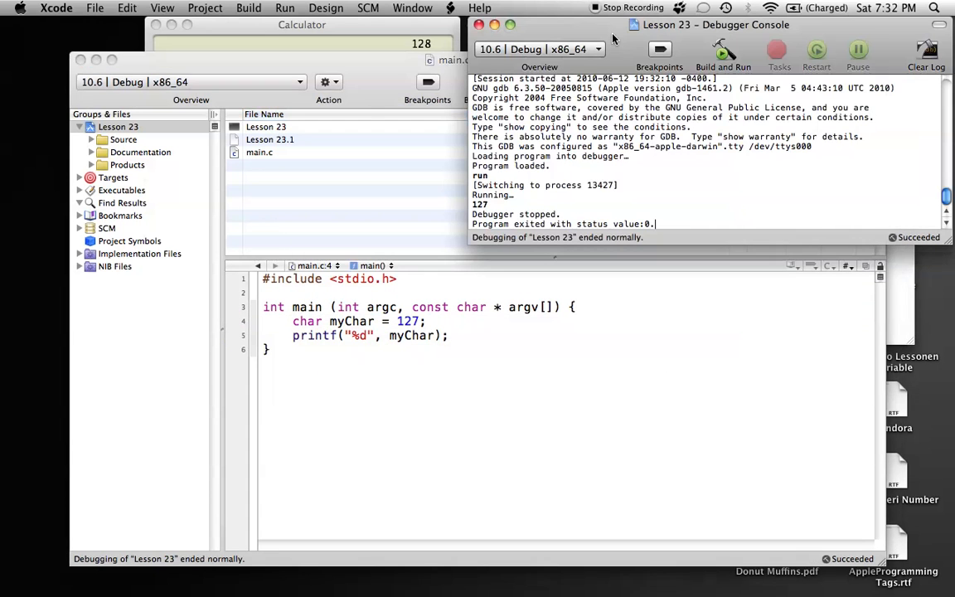
pyautogui.doubleClick(479, 204)
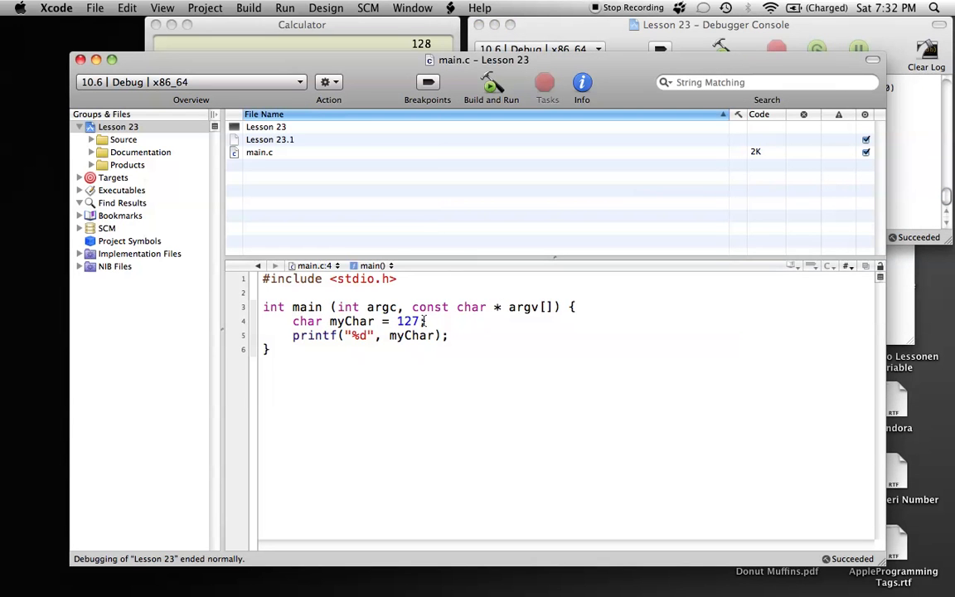
pyautogui.write('8')
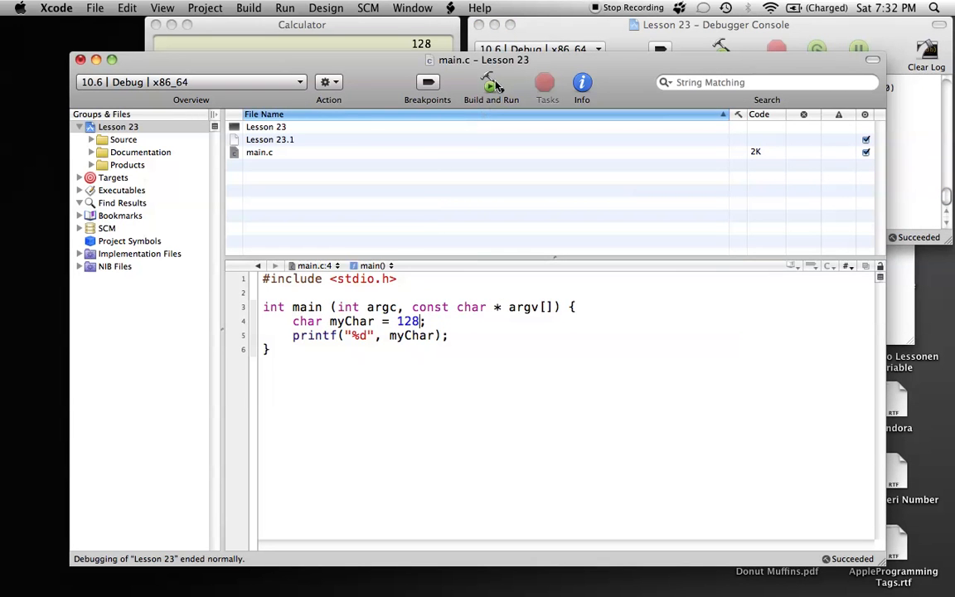
pyautogui.moveTo(491, 86)
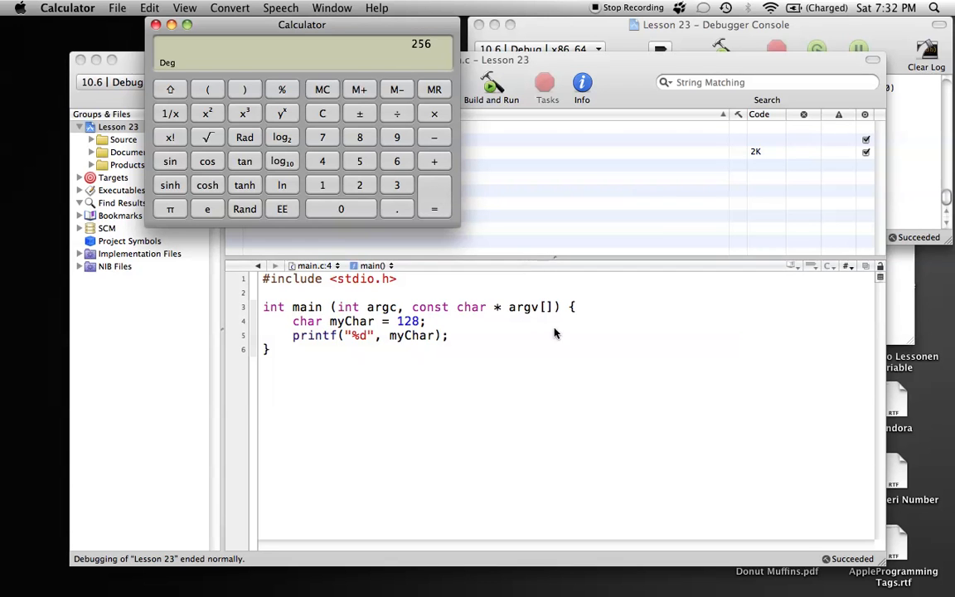
pyautogui.moveTo(415, 83)
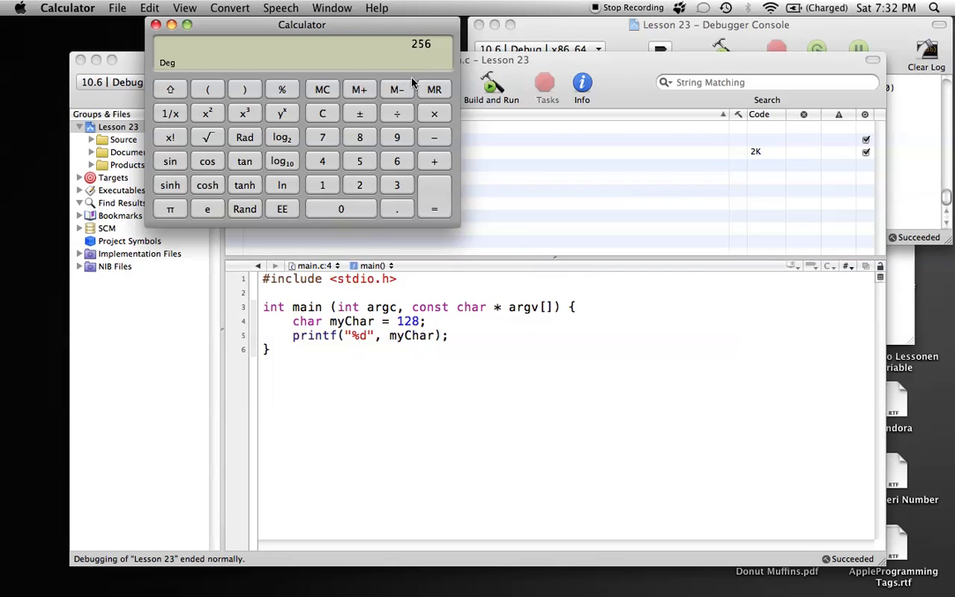
pyautogui.moveTo(396, 63)
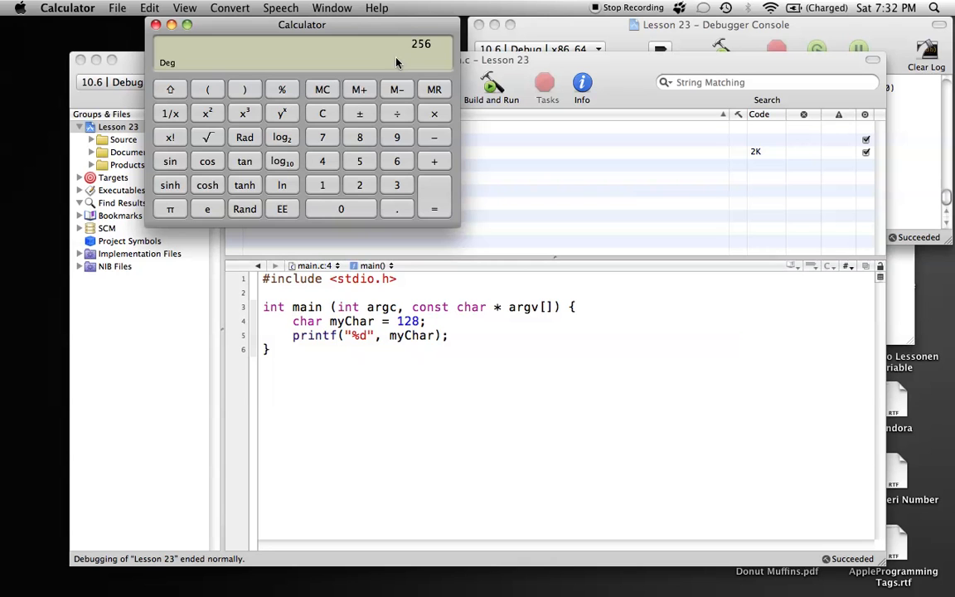
pyautogui.moveTo(425, 53)
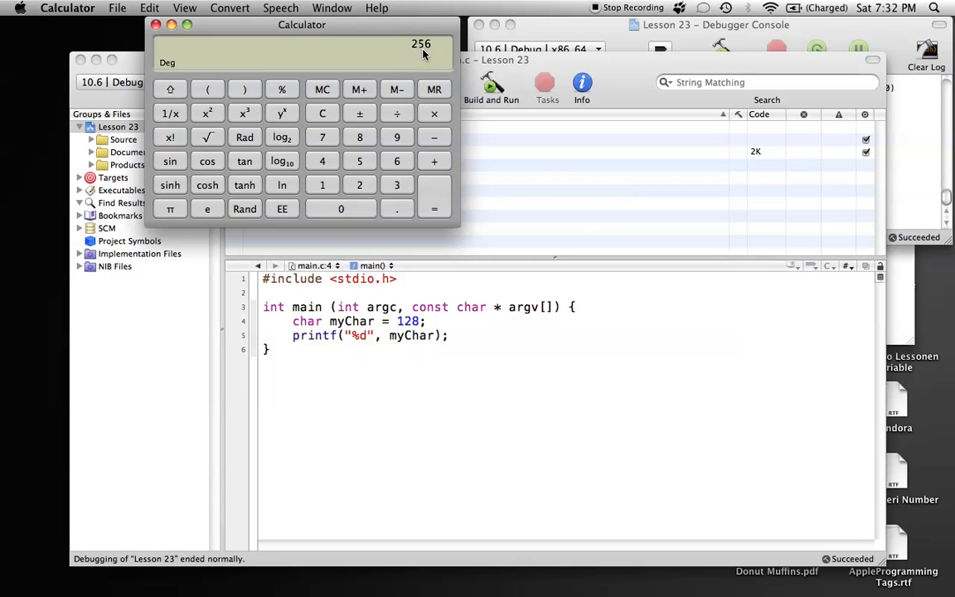
pyautogui.moveTo(497, 325)
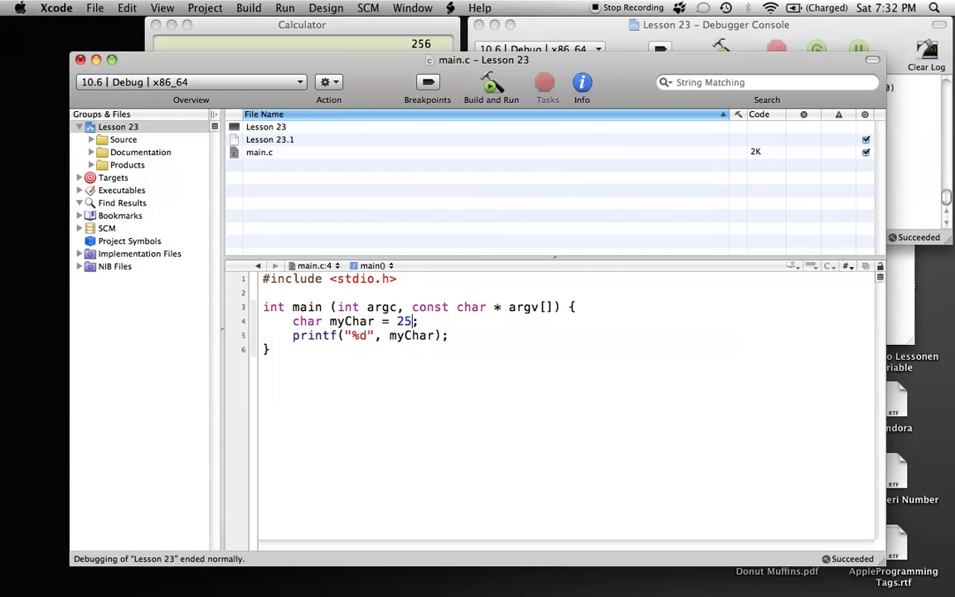
# Set myChar to 255 and build and run, saving all when prompted.
pyautogui.write('5')
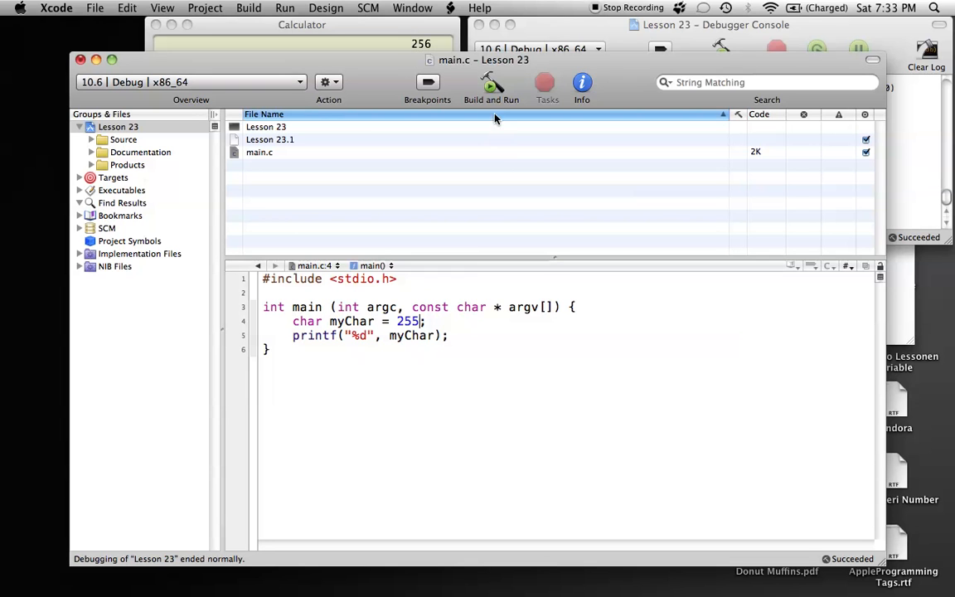
pyautogui.moveTo(520, 90)
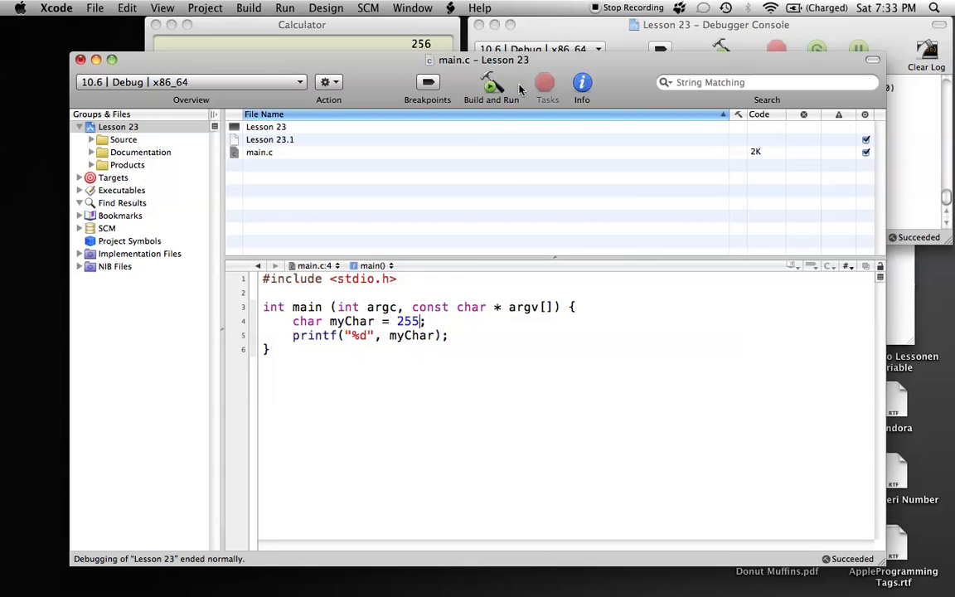
pyautogui.click(491, 86)
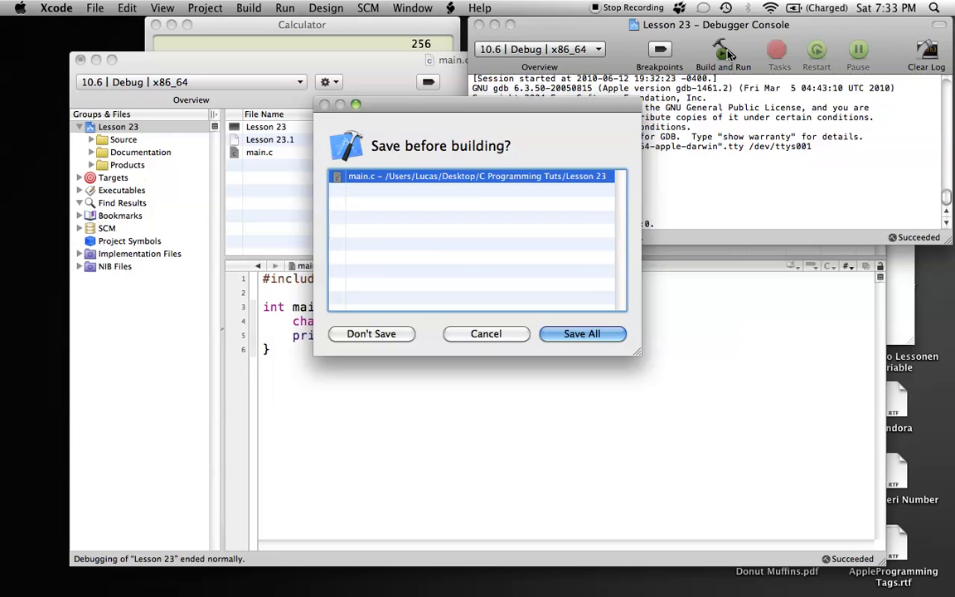
pyautogui.click(580, 333)
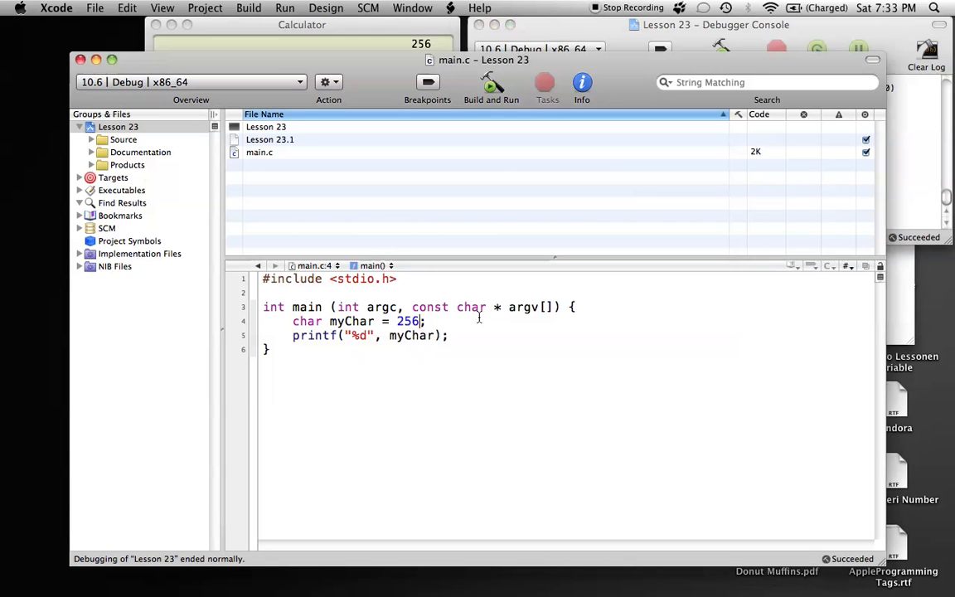
pyautogui.click(723, 51)
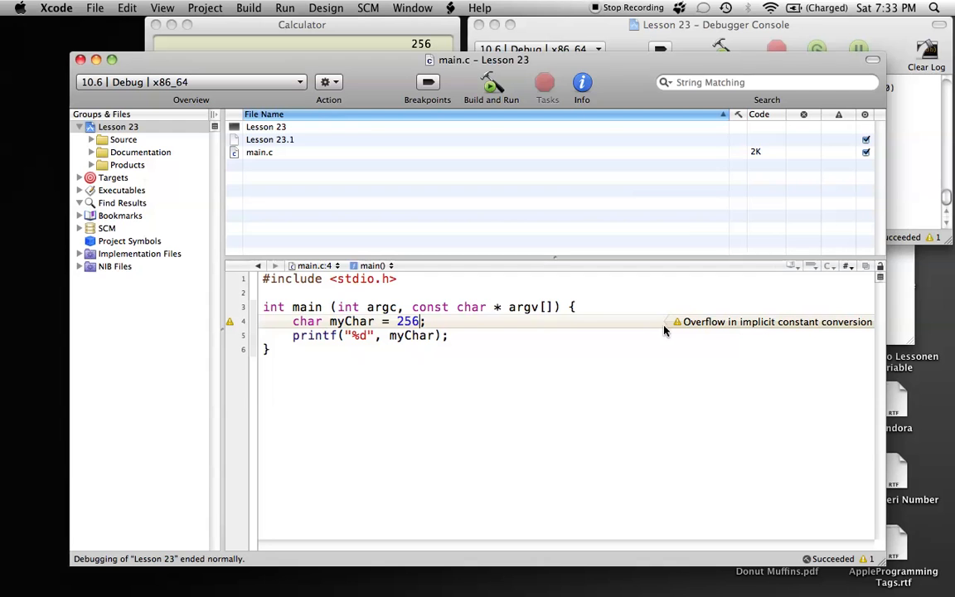
pyautogui.moveTo(752, 340)
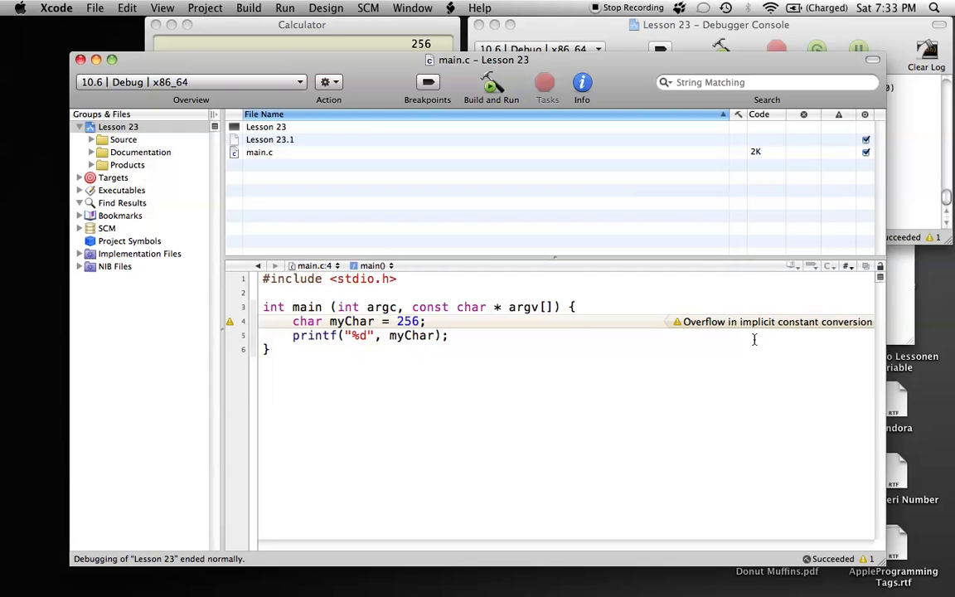
pyautogui.moveTo(500, 340)
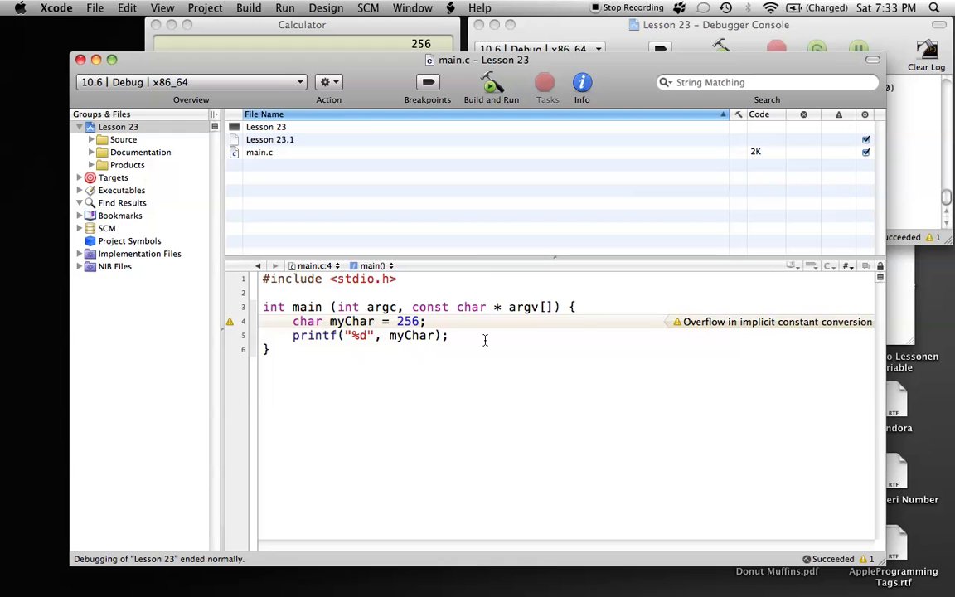
pyautogui.moveTo(438, 323)
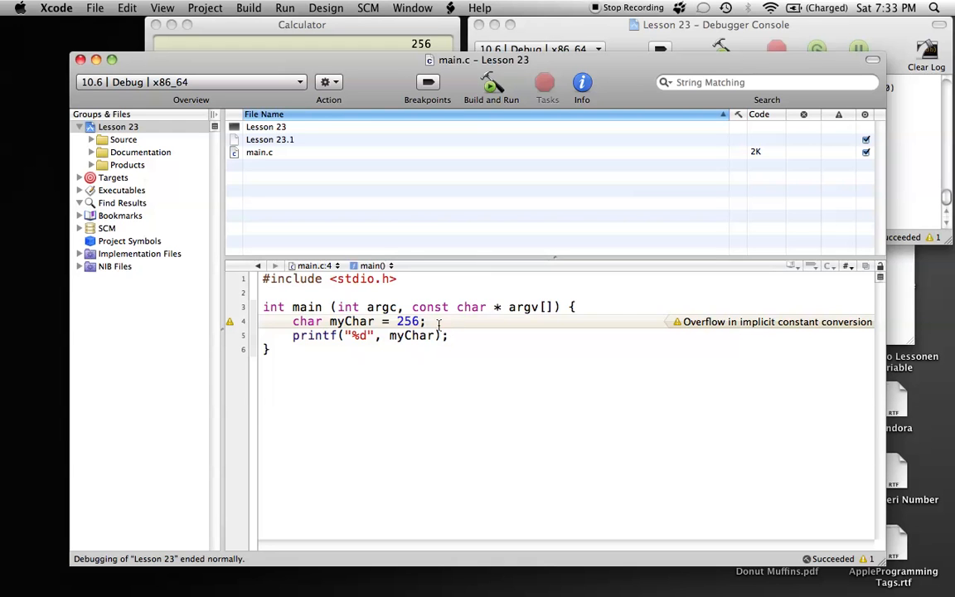
pyautogui.click(446, 335)
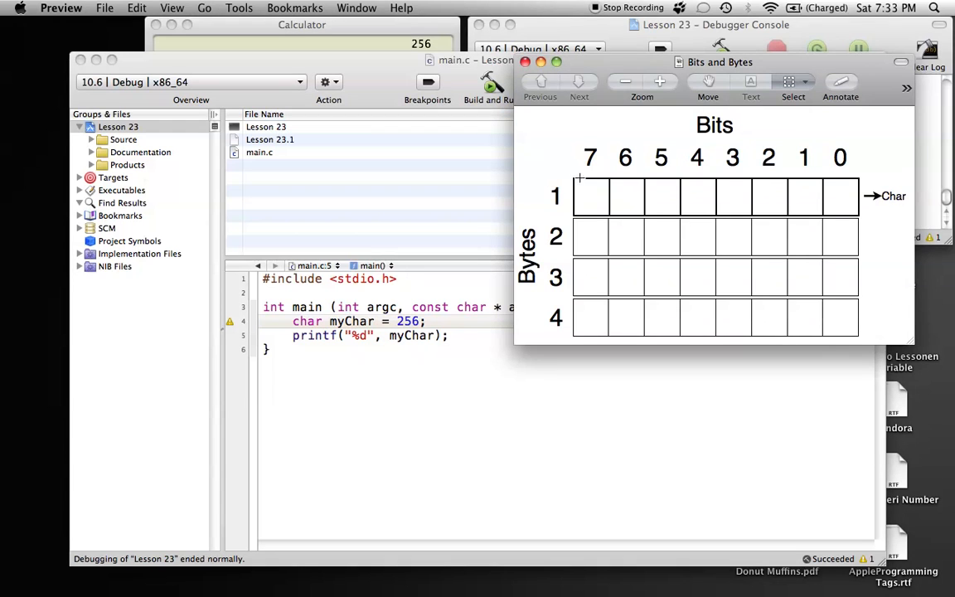
pyautogui.moveTo(550, 339)
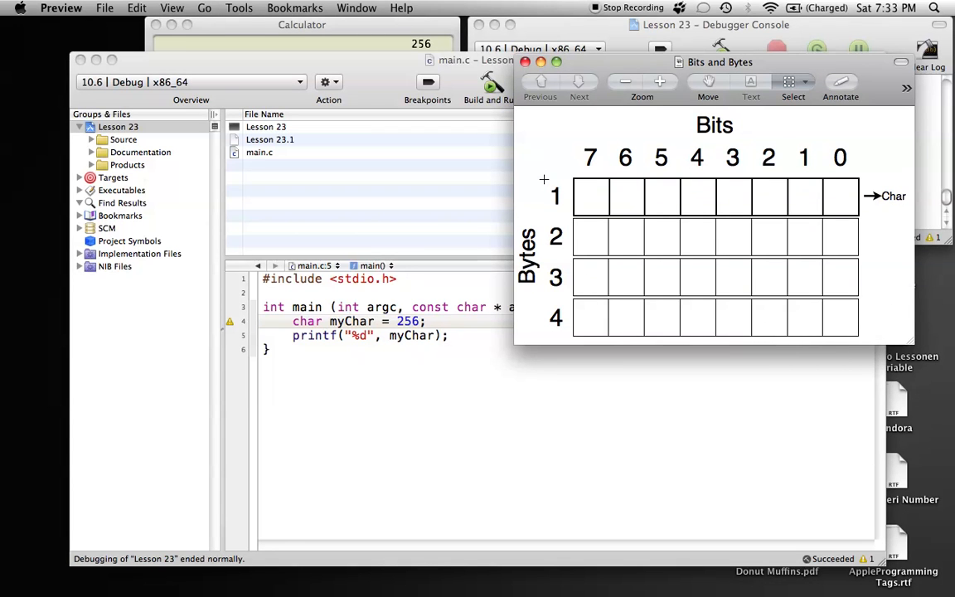
pyautogui.moveTo(547, 182)
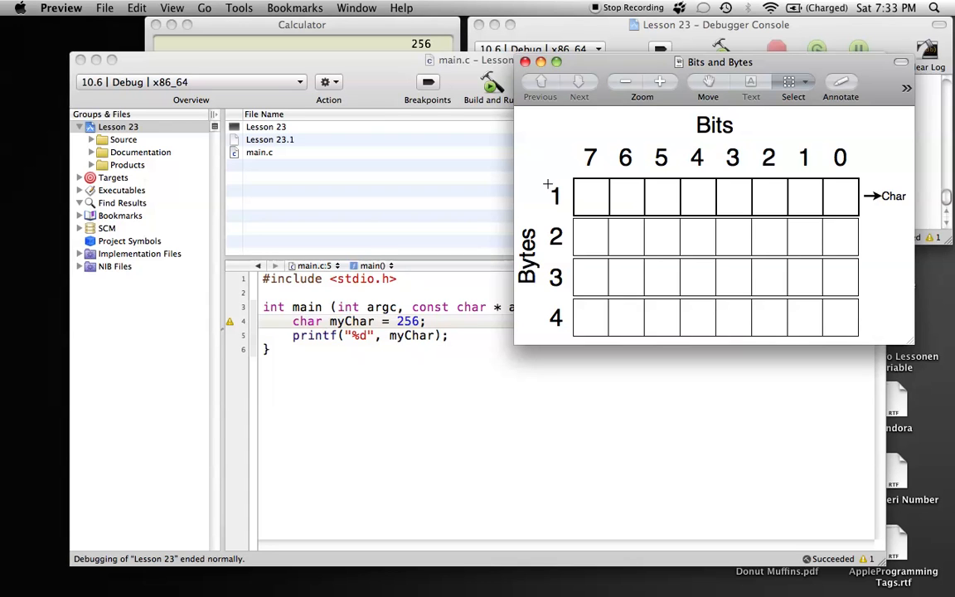
pyautogui.moveTo(584, 364)
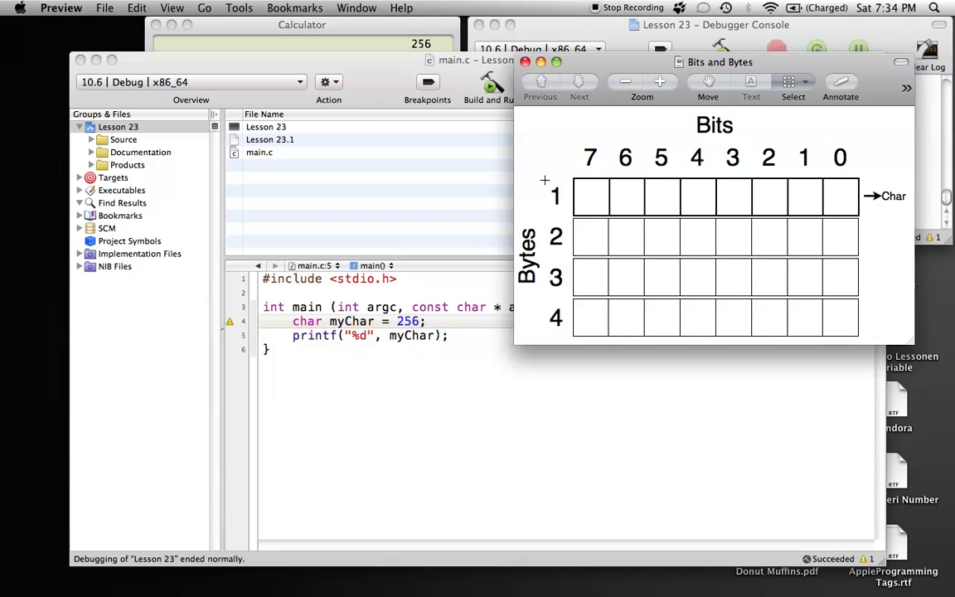
pyautogui.moveTo(692, 295)
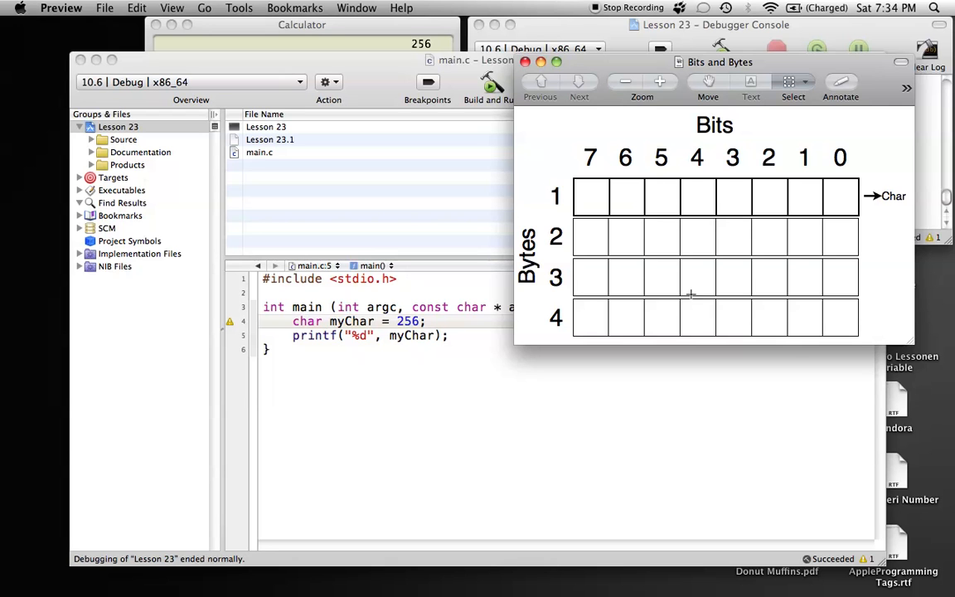
pyautogui.moveTo(544, 179)
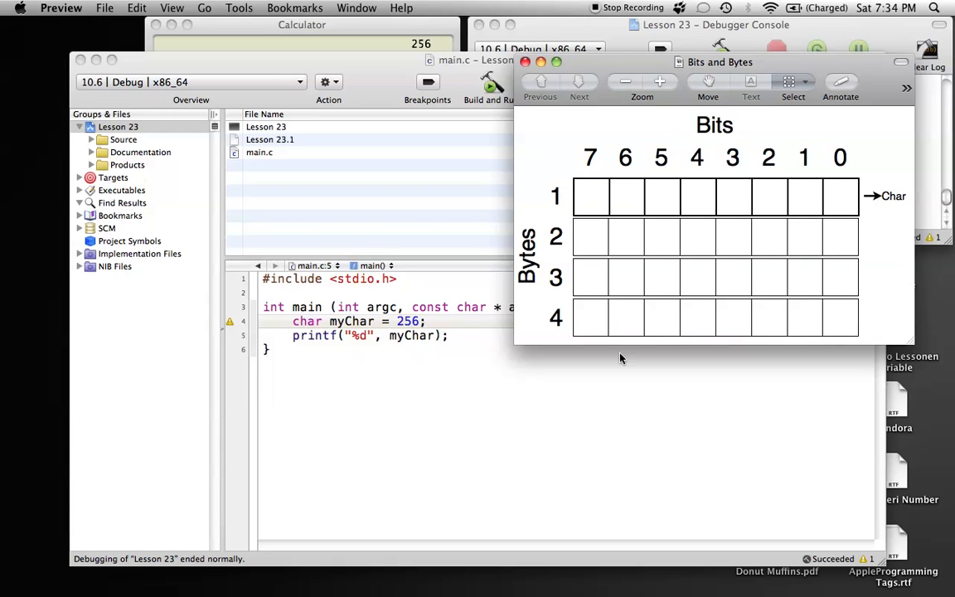
pyautogui.moveTo(756, 209)
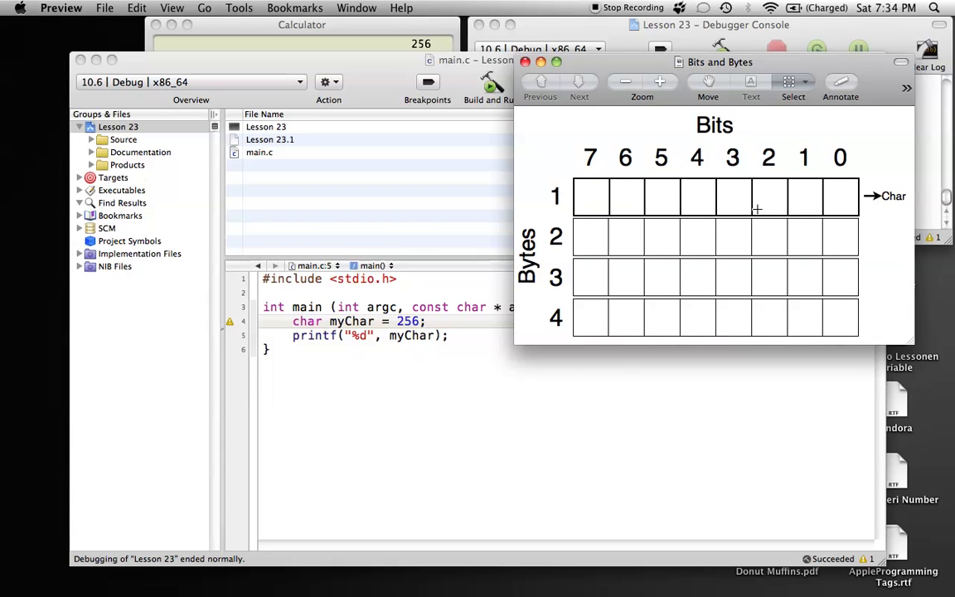
# Bring Calculator forward over Preview's Bits and Bytes diagram.
pyautogui.click(302, 25)
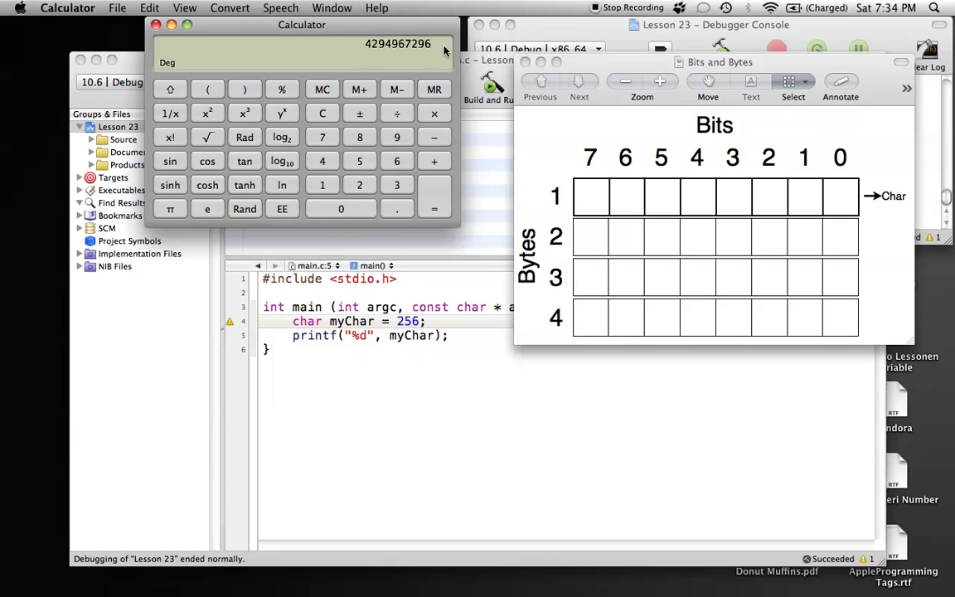
pyautogui.moveTo(415, 56)
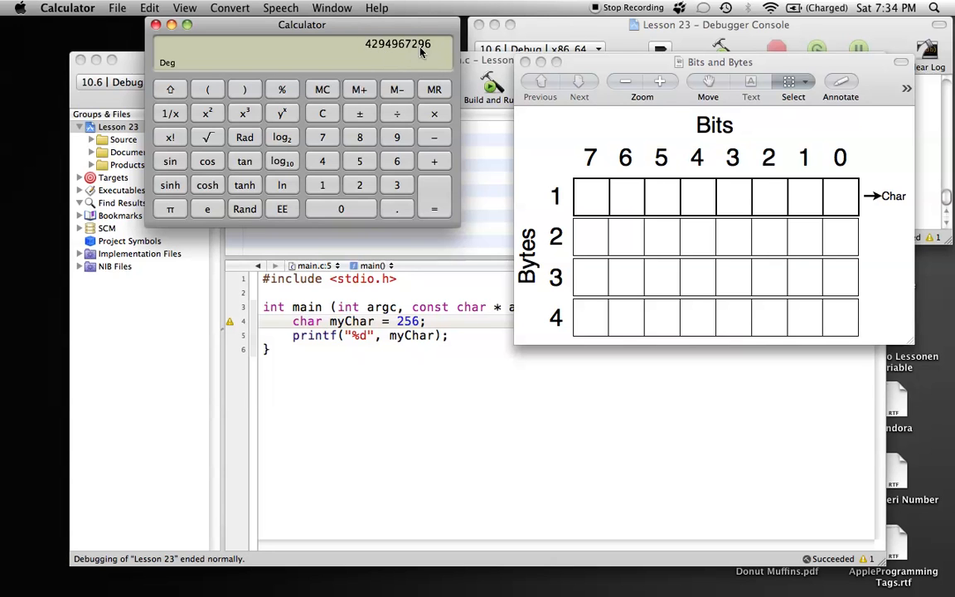
pyautogui.moveTo(415, 89)
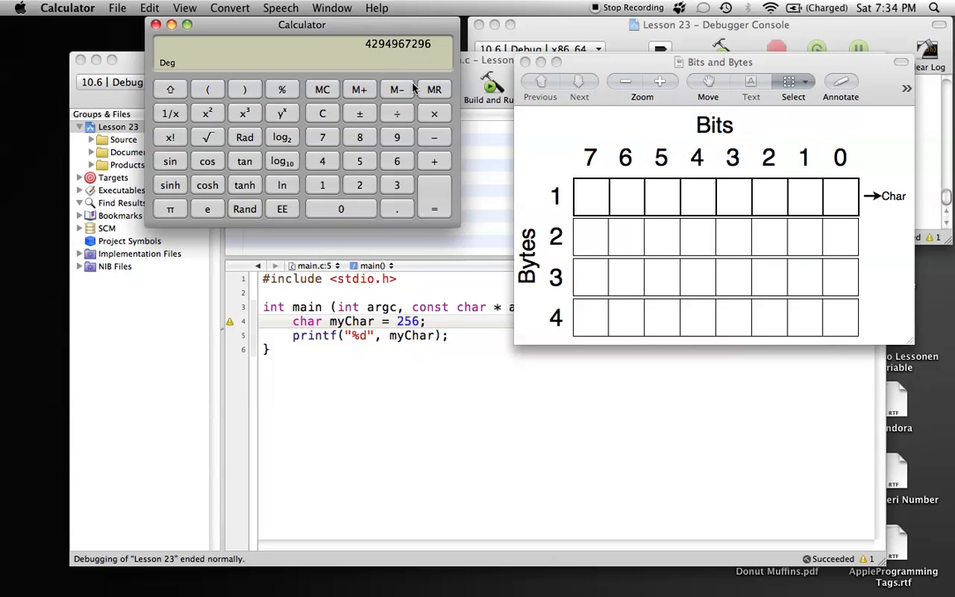
pyautogui.moveTo(451, 58)
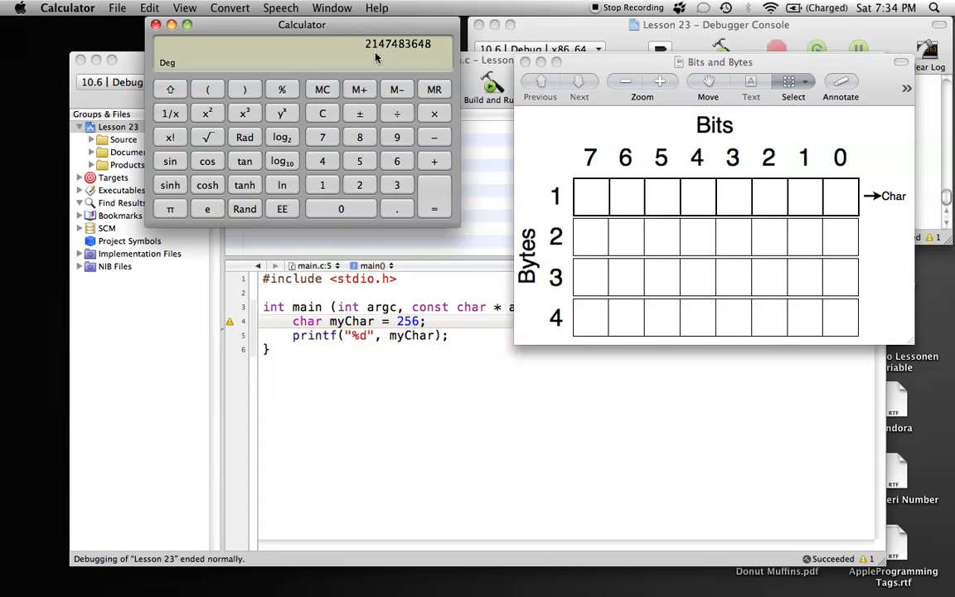
pyautogui.moveTo(429, 59)
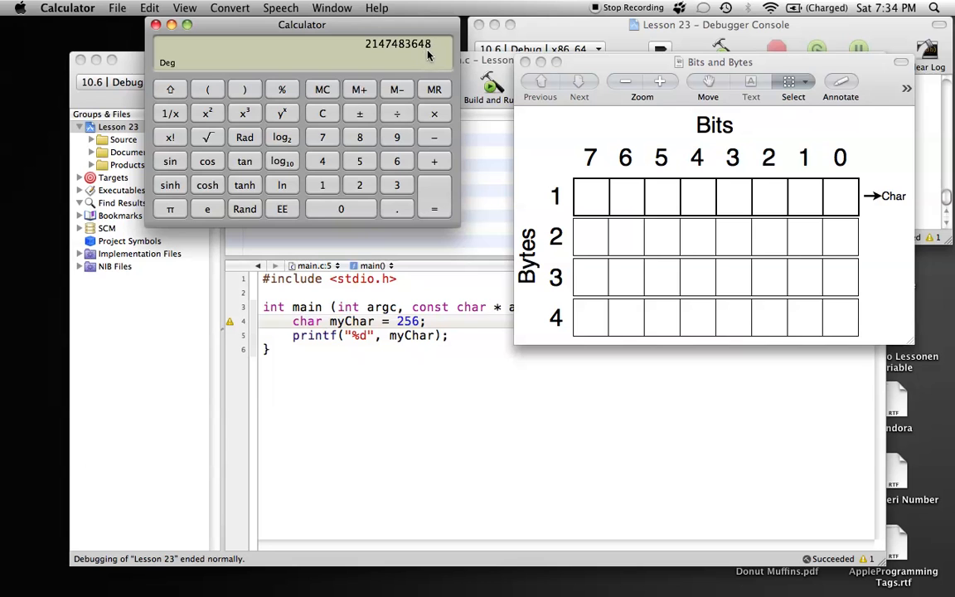
pyautogui.moveTo(392, 146)
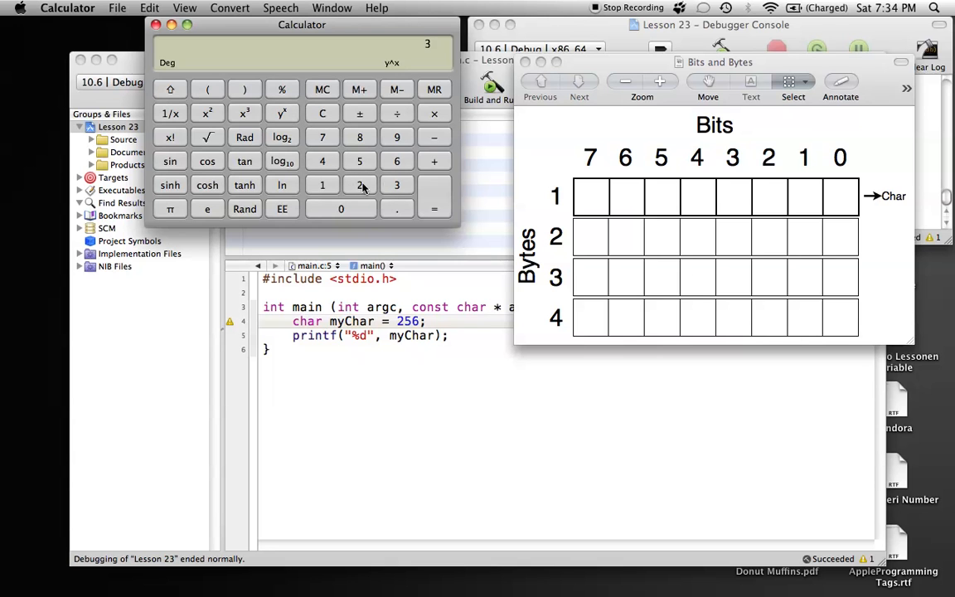
pyautogui.click(434, 209)
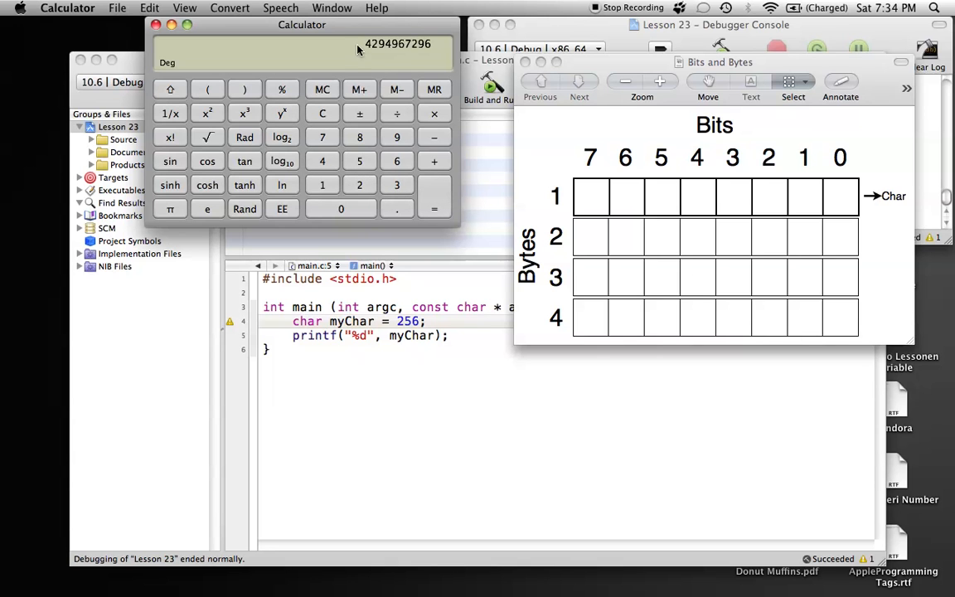
pyautogui.moveTo(445, 70)
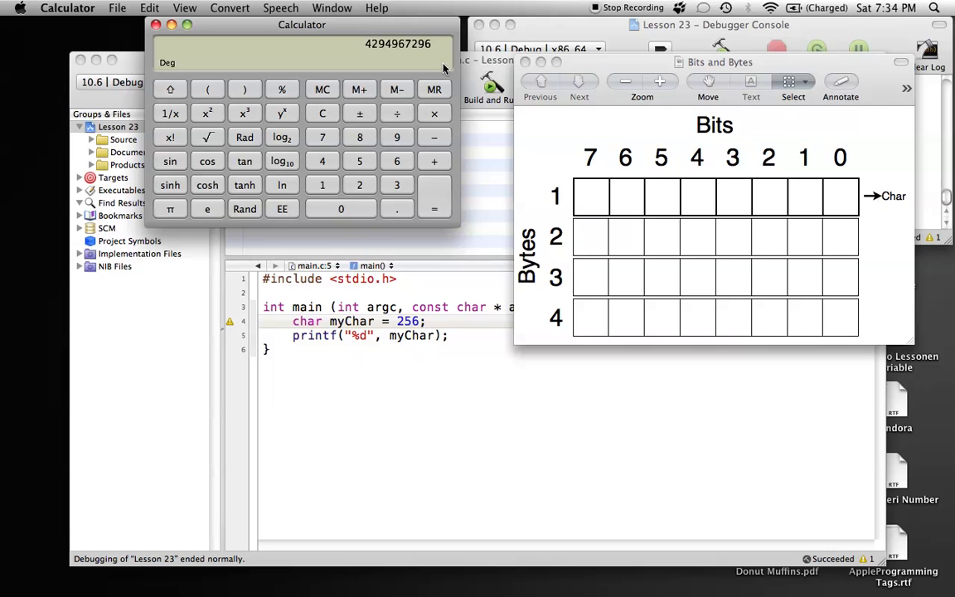
pyautogui.moveTo(439, 47)
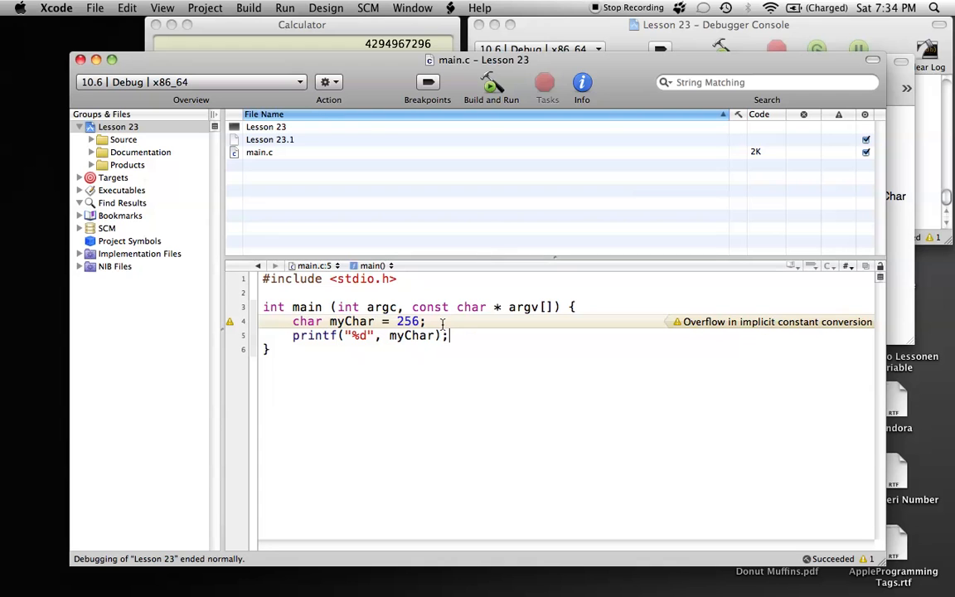
# Change myChar from 256 to 255 and rebuild so the overflow warning disappears.
pyautogui.press('backspace')
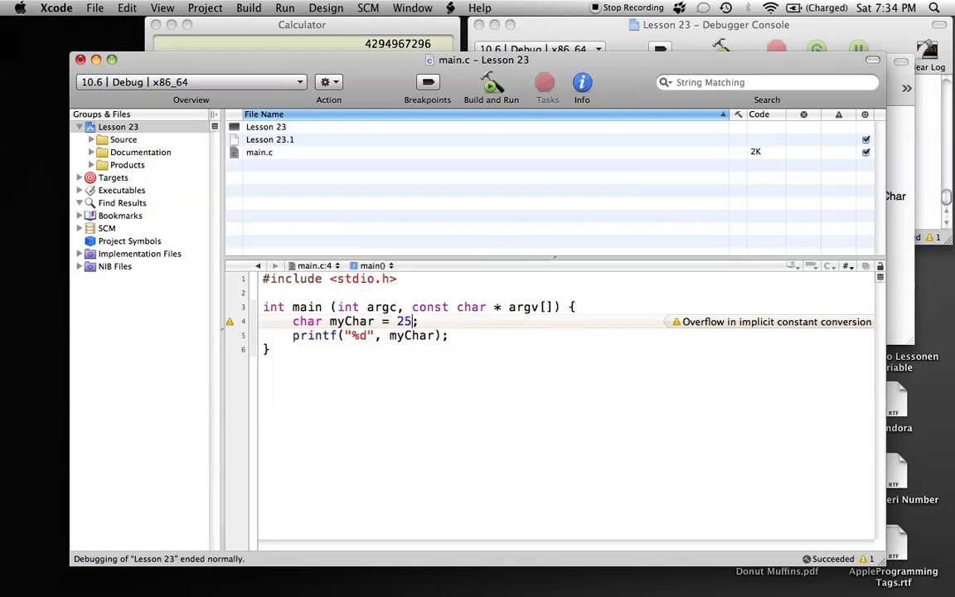
pyautogui.write('5')
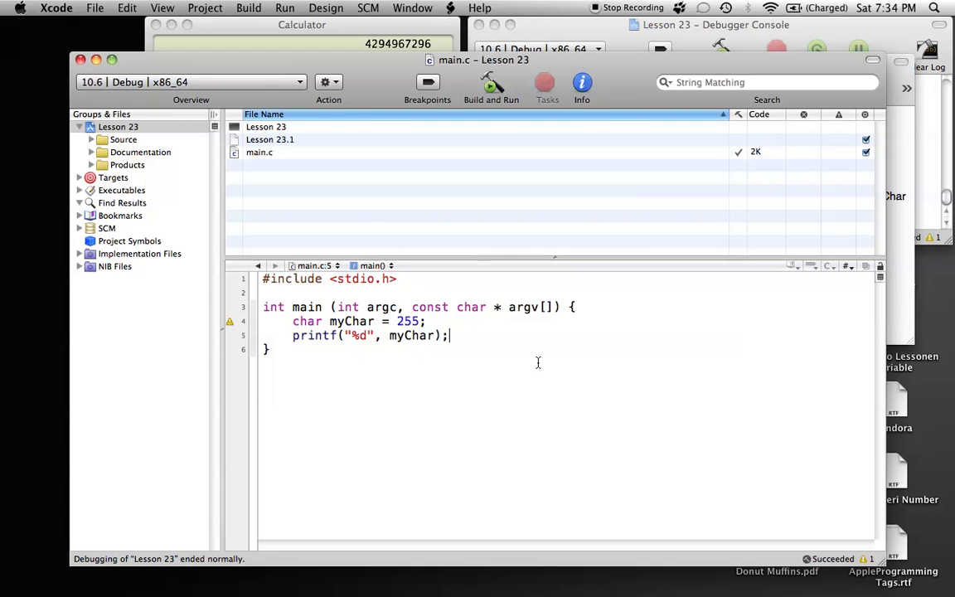
pyautogui.moveTo(514, 328)
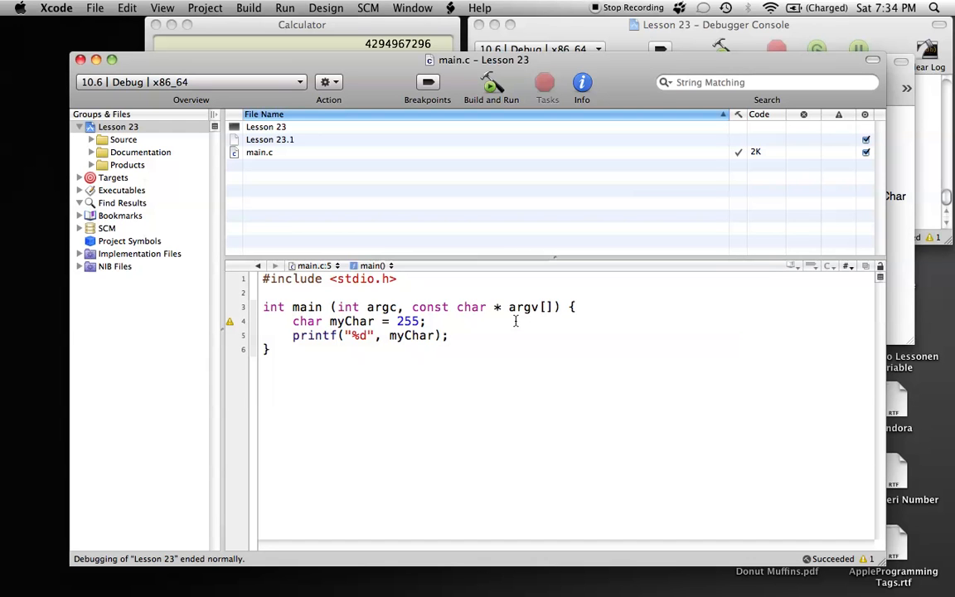
pyautogui.moveTo(534, 322)
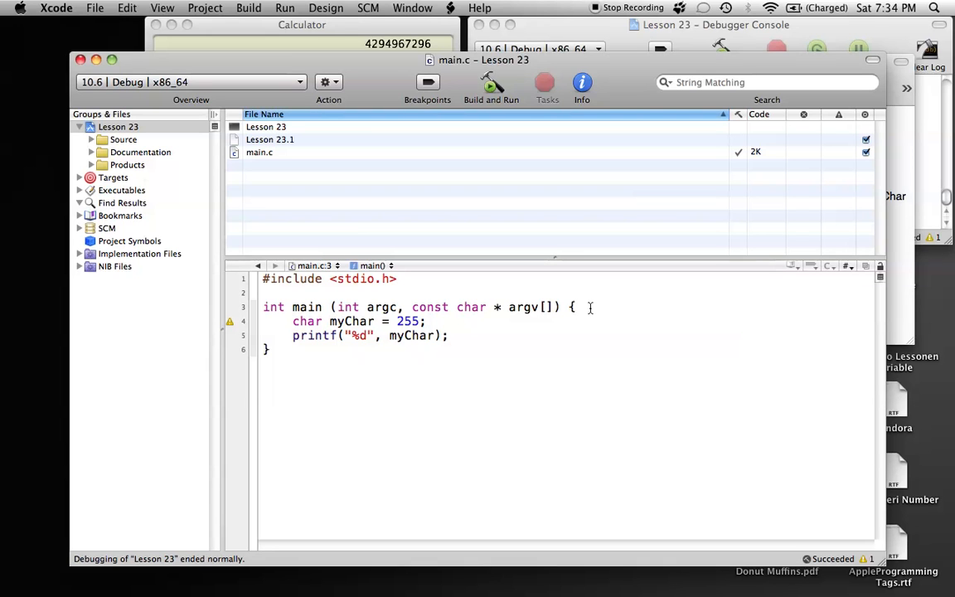
pyautogui.click(574, 306)
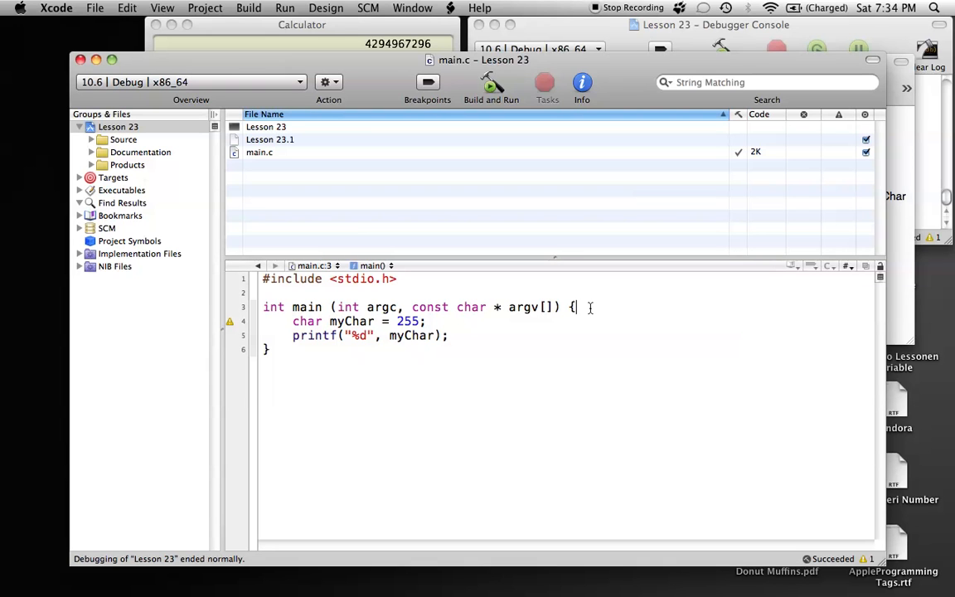